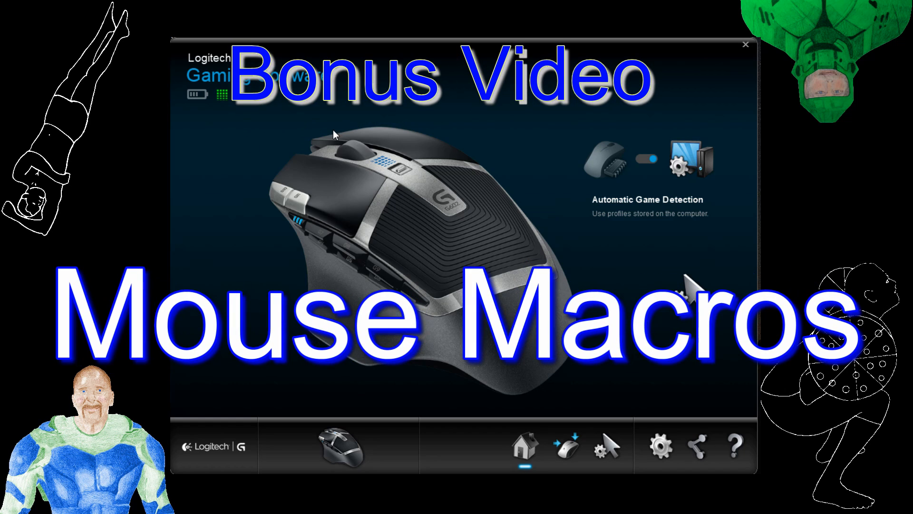
{"action": "mouse_move", "coordinate": [469, 211]}
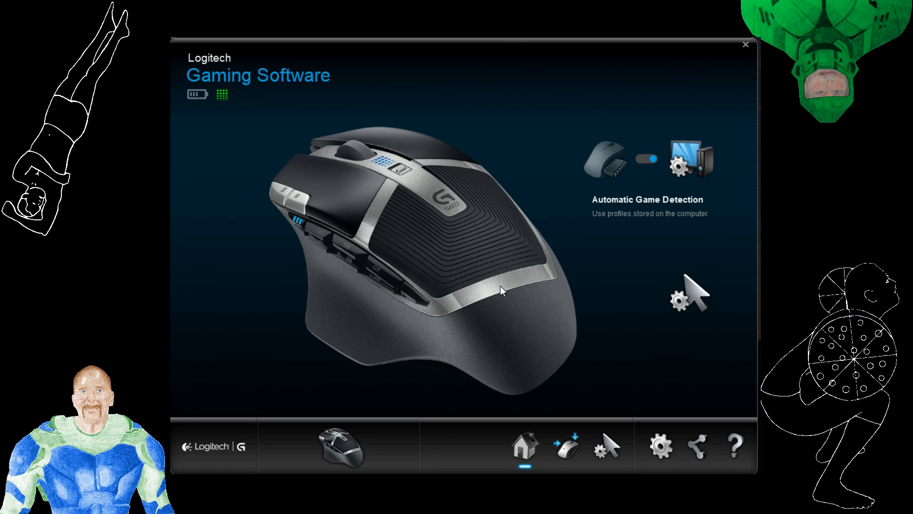
{"action": "mouse_move", "coordinate": [519, 259]}
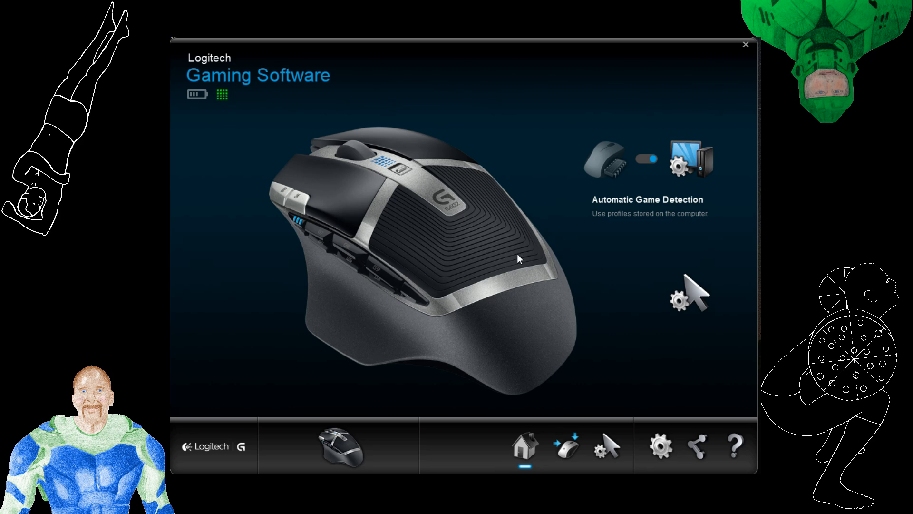
{"action": "mouse_move", "coordinate": [444, 311]}
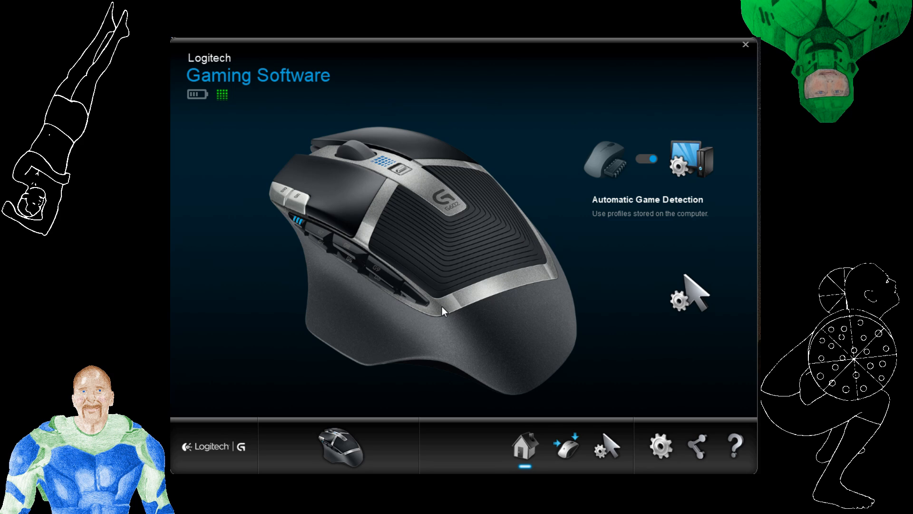
{"action": "mouse_move", "coordinate": [456, 255]}
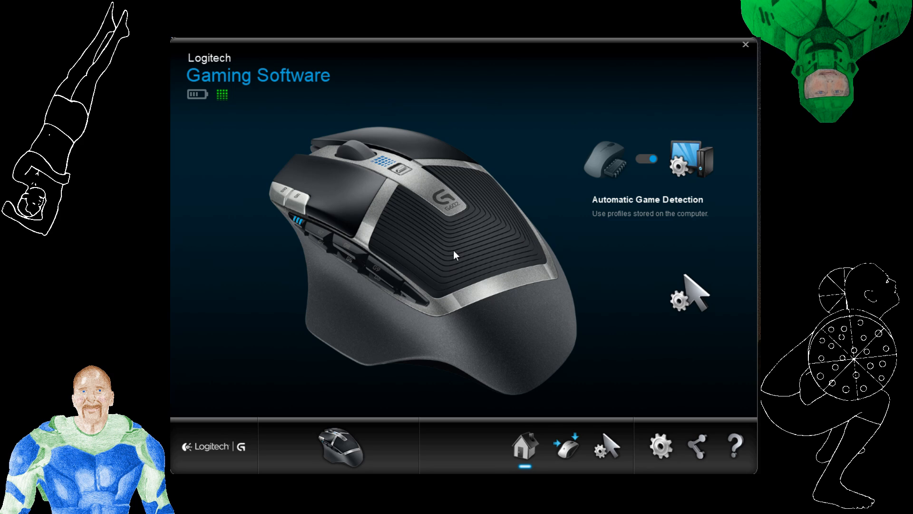
{"action": "mouse_move", "coordinate": [441, 192]}
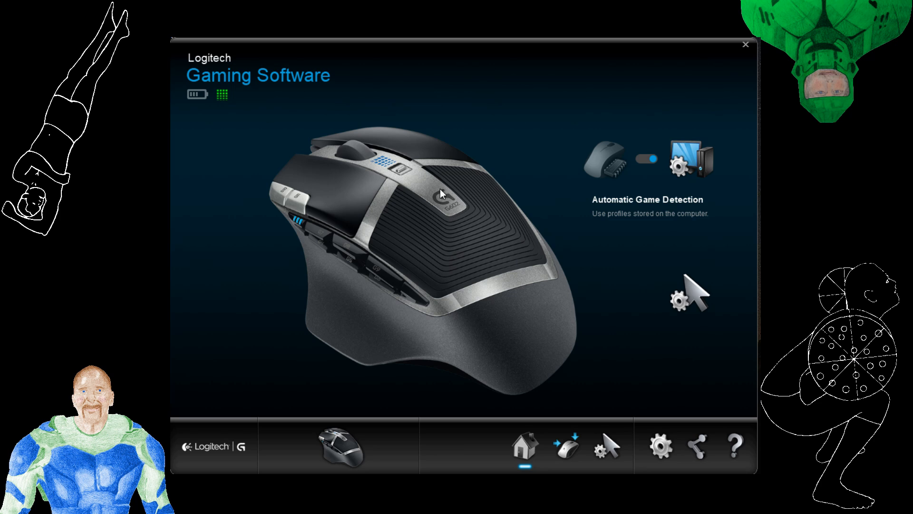
{"action": "mouse_move", "coordinate": [412, 185]}
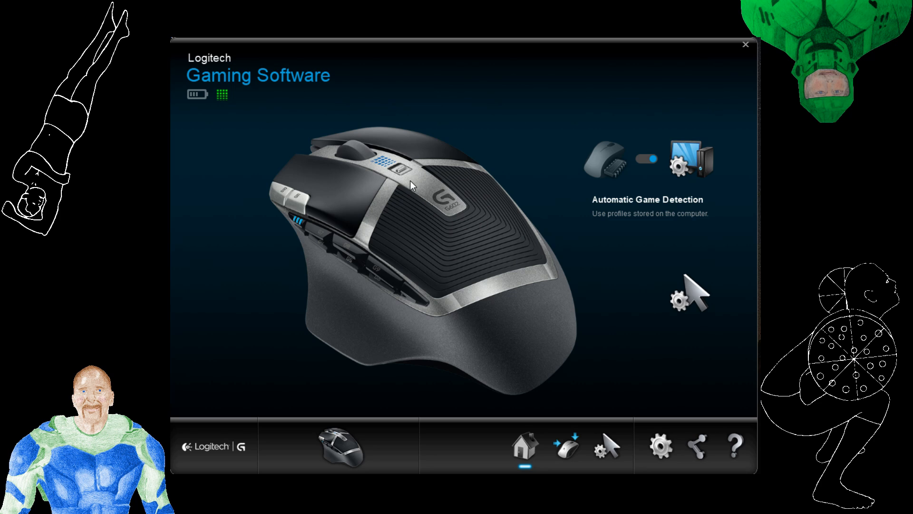
{"action": "mouse_move", "coordinate": [480, 192]}
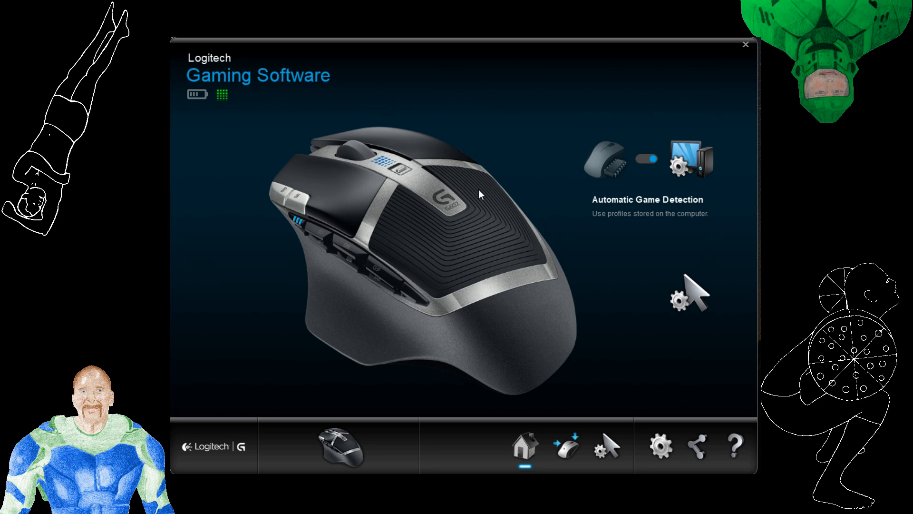
{"action": "mouse_move", "coordinate": [493, 229]}
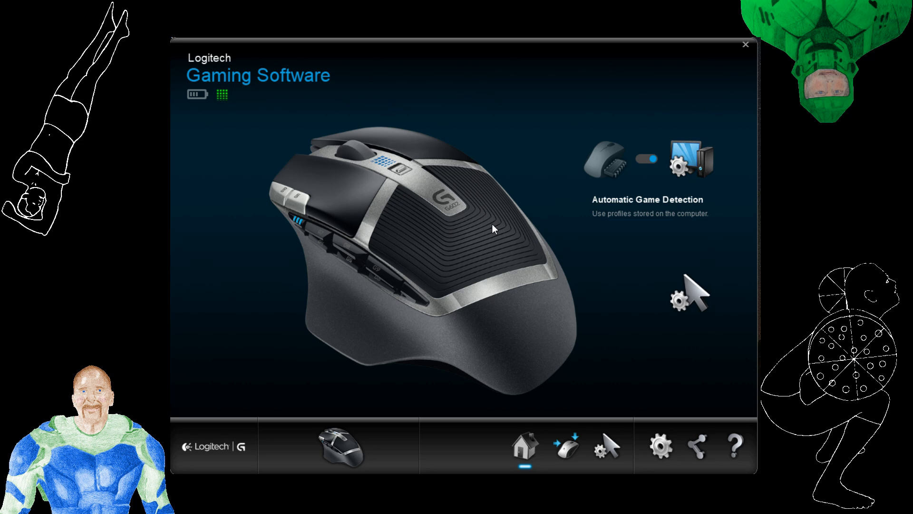
{"action": "mouse_move", "coordinate": [471, 176]}
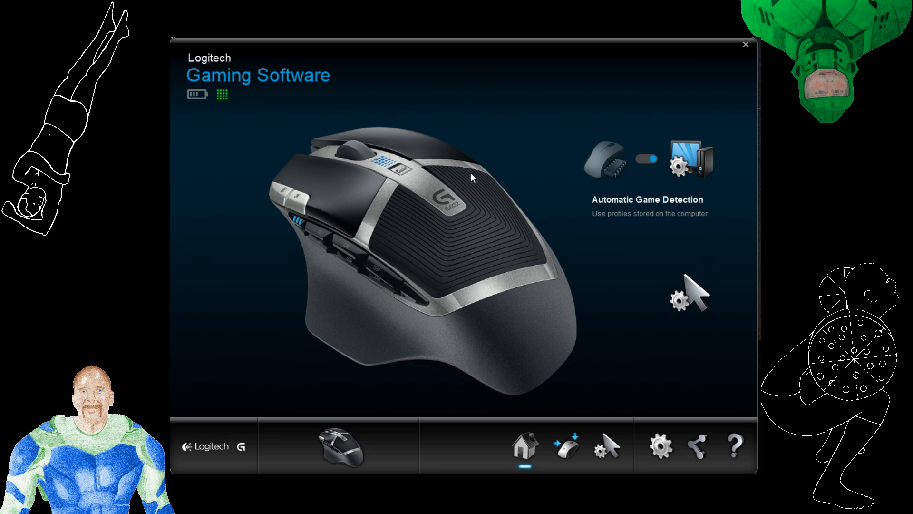
{"action": "mouse_move", "coordinate": [475, 178]}
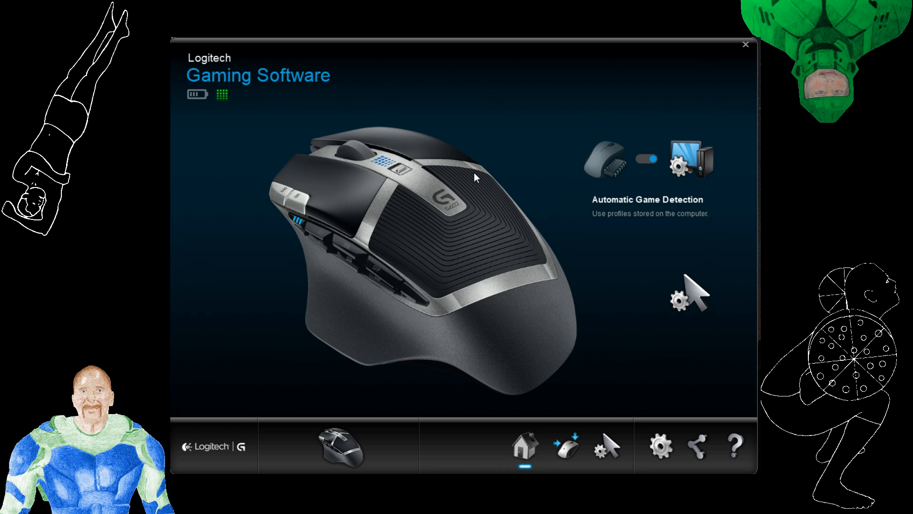
{"action": "mouse_move", "coordinate": [477, 253]}
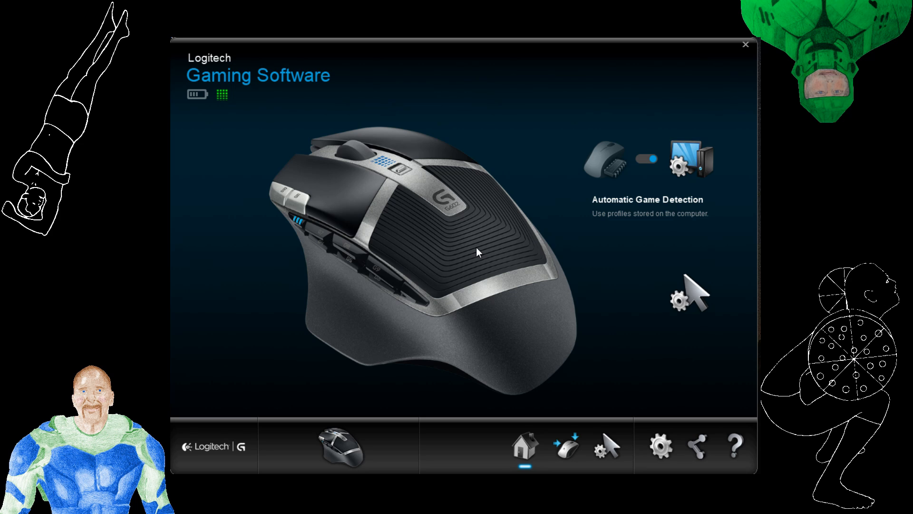
{"action": "mouse_move", "coordinate": [407, 193]}
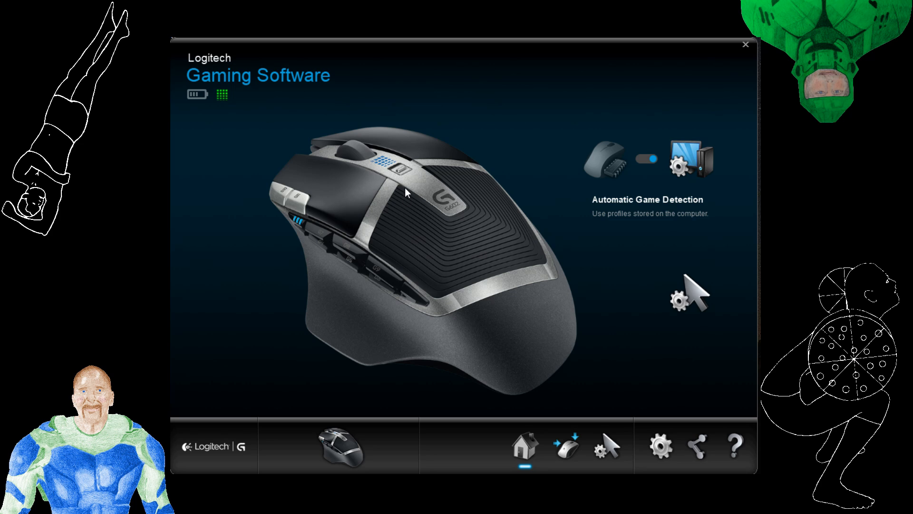
{"action": "mouse_move", "coordinate": [427, 179]}
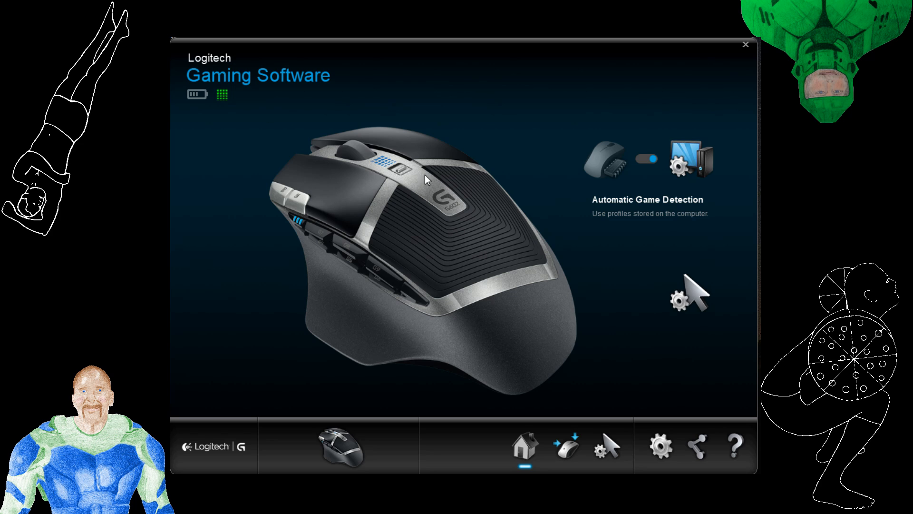
{"action": "mouse_move", "coordinate": [476, 217]}
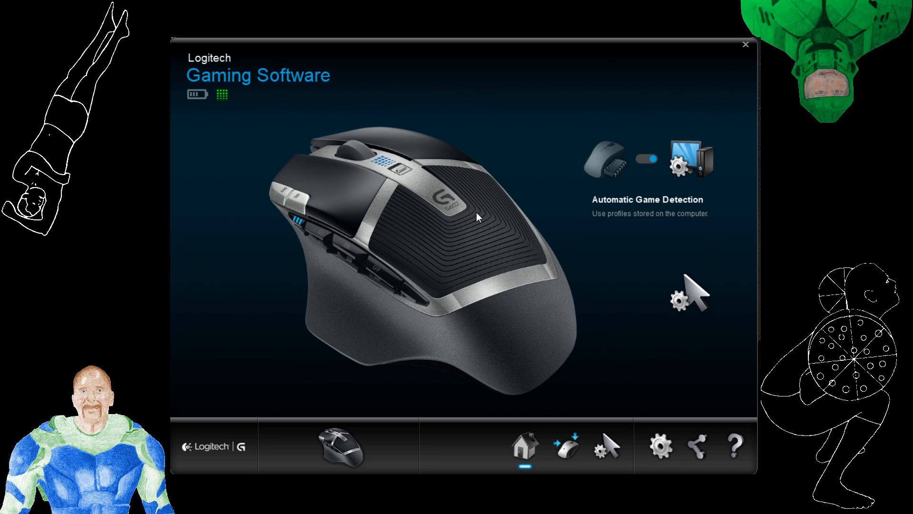
{"action": "mouse_move", "coordinate": [445, 178]}
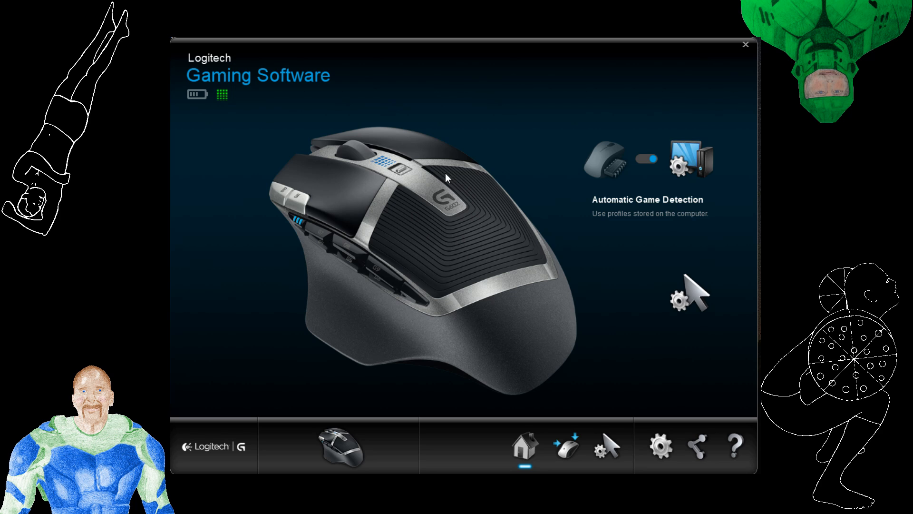
{"action": "mouse_move", "coordinate": [456, 185]}
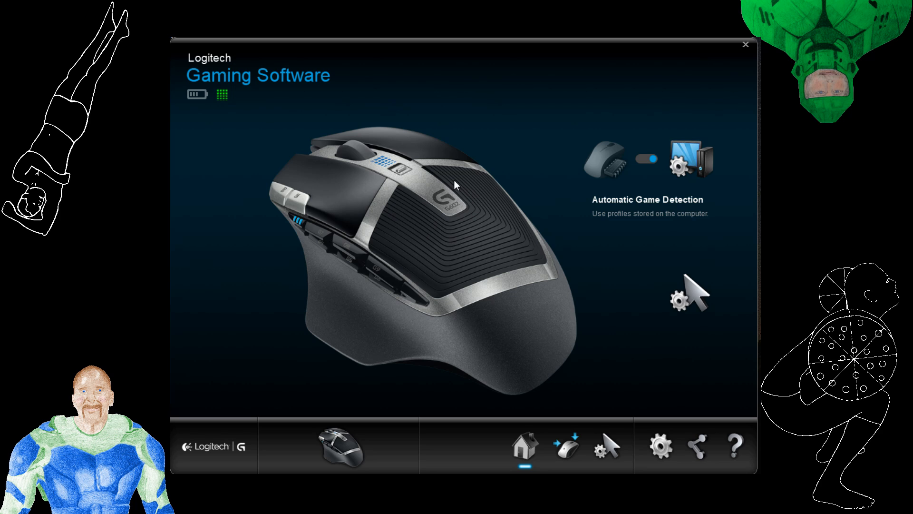
{"action": "mouse_move", "coordinate": [457, 230]}
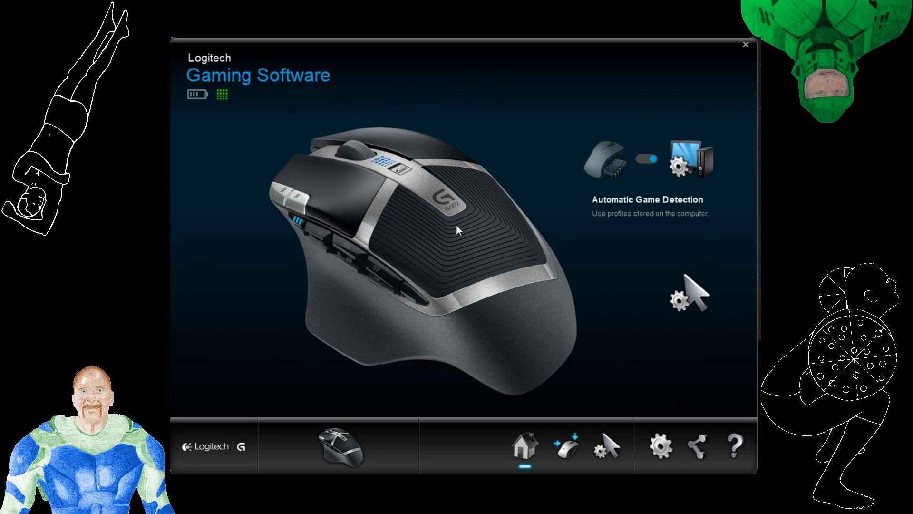
{"action": "mouse_move", "coordinate": [466, 236]}
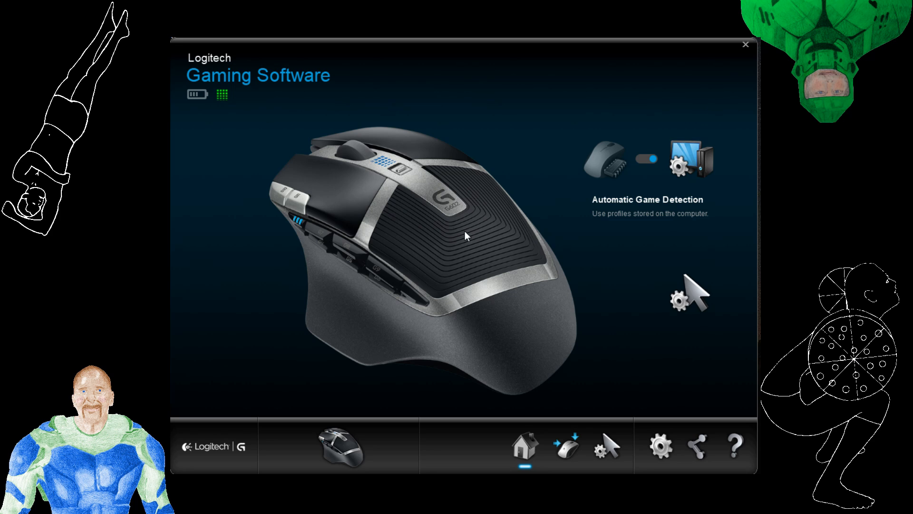
{"action": "mouse_move", "coordinate": [423, 255]}
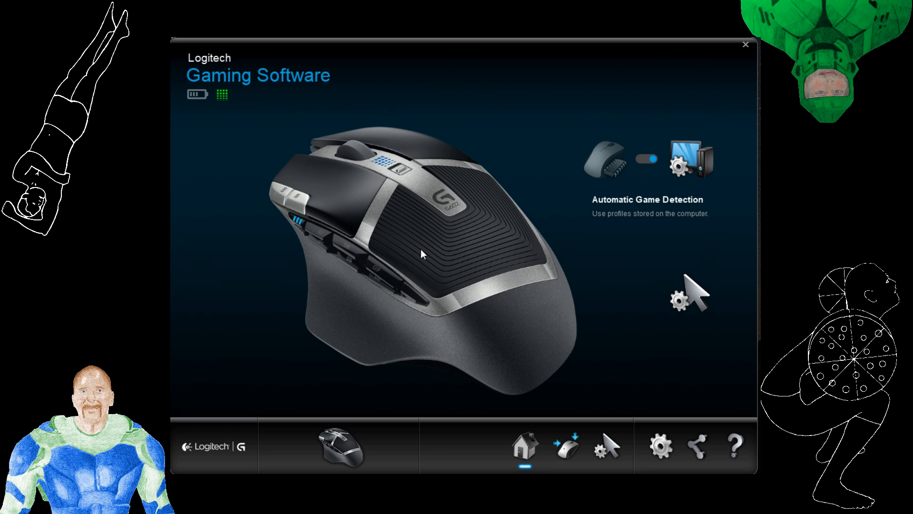
{"action": "mouse_move", "coordinate": [429, 222]}
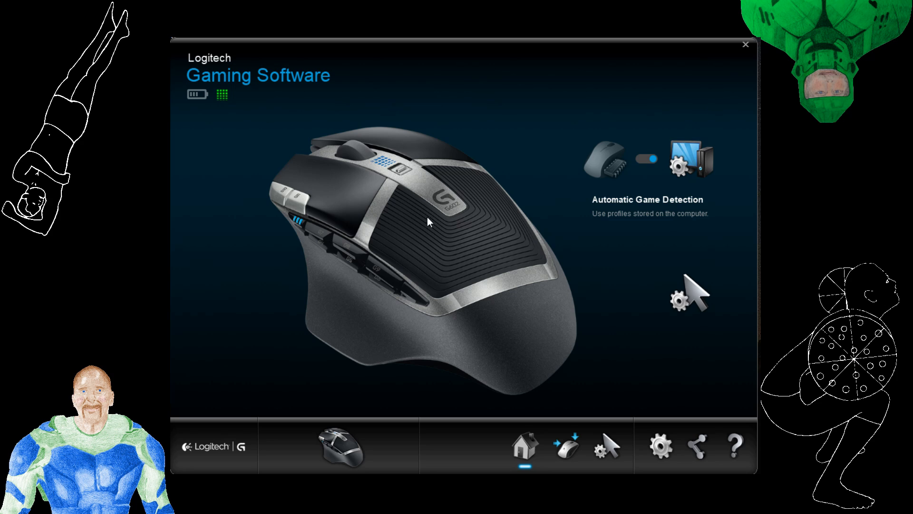
{"action": "mouse_move", "coordinate": [390, 199]}
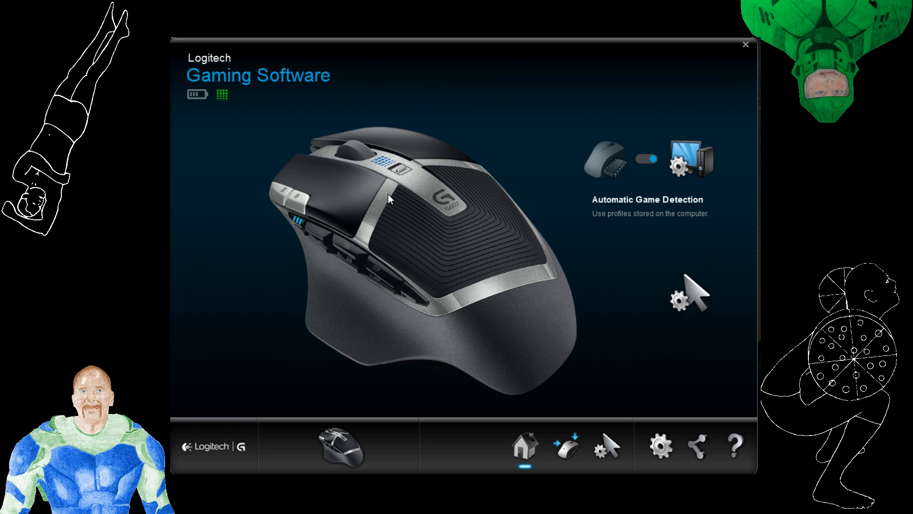
{"action": "mouse_move", "coordinate": [424, 246]}
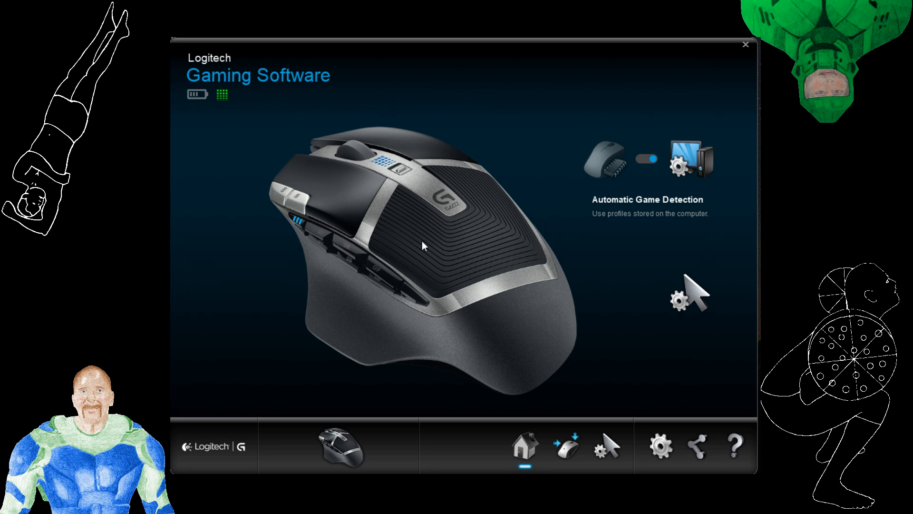
{"action": "mouse_move", "coordinate": [418, 247]}
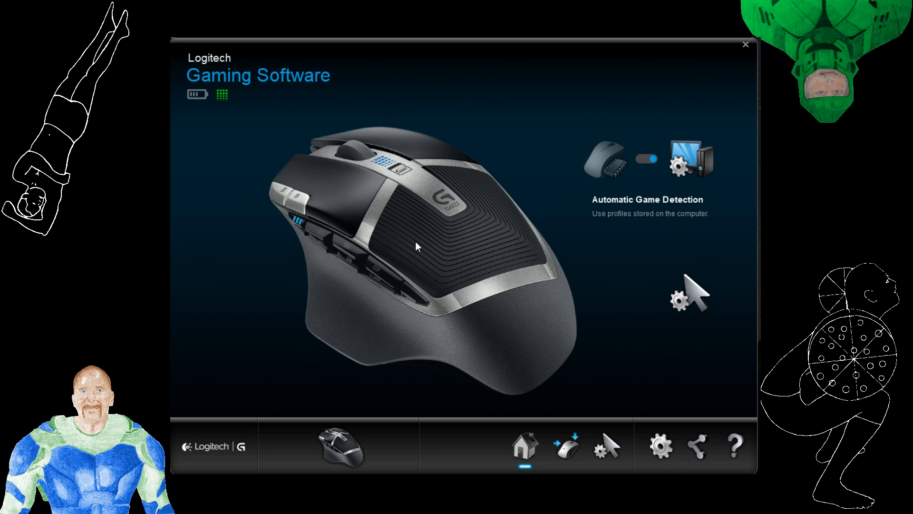
{"action": "mouse_move", "coordinate": [417, 231]}
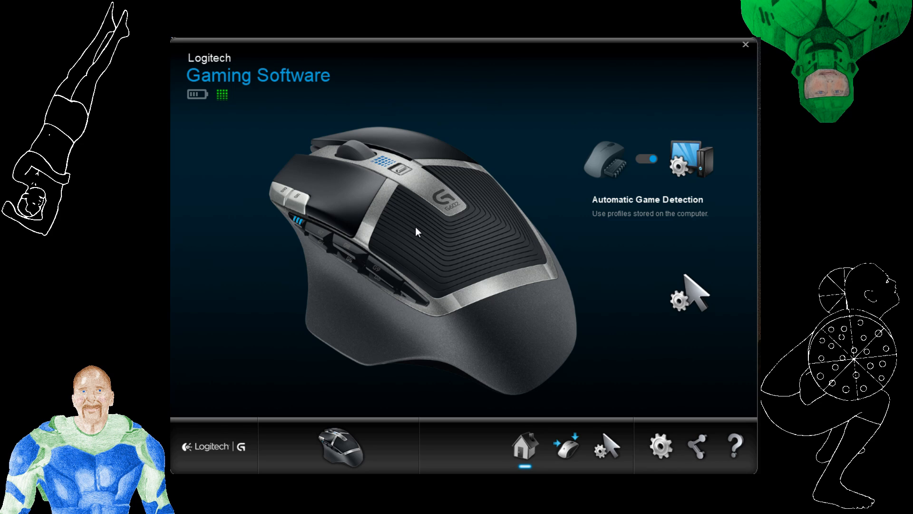
{"action": "mouse_move", "coordinate": [485, 218]}
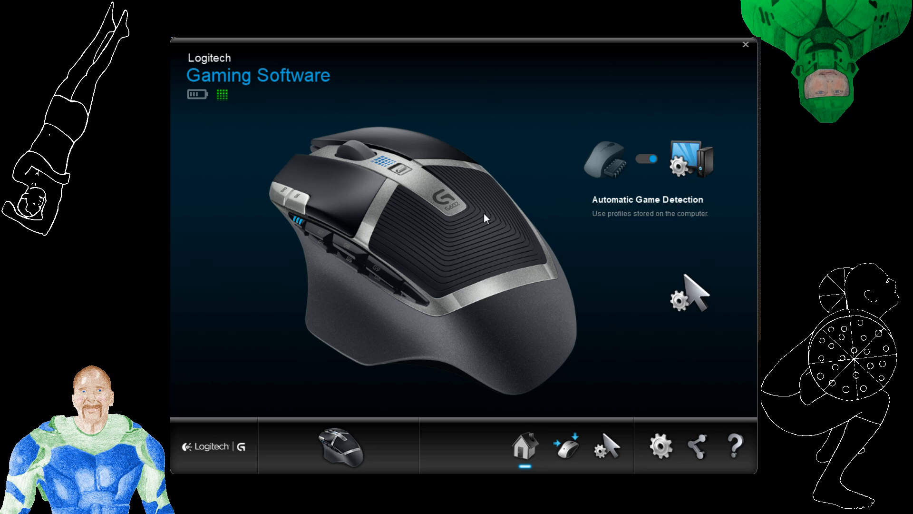
{"action": "mouse_move", "coordinate": [402, 230]}
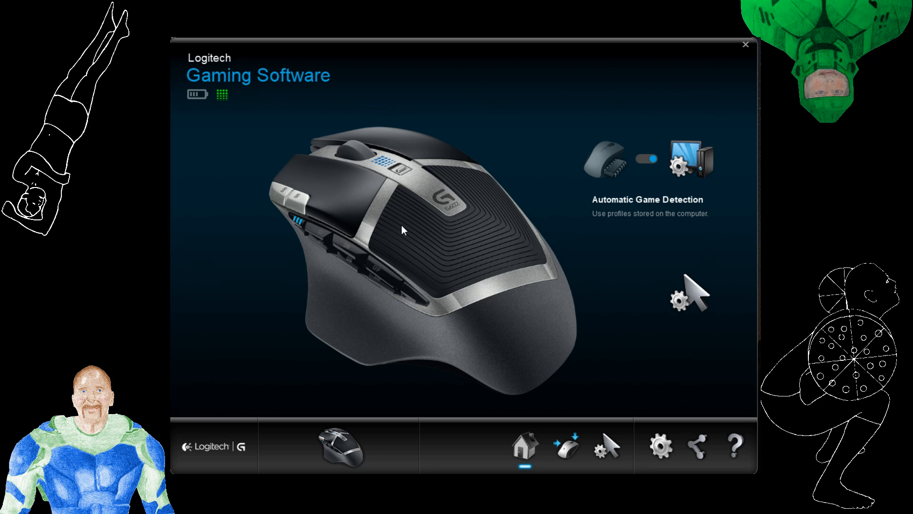
- Show the Empyrion profile's button assignments and bring up the Spam T button's options
{"action": "left_click", "coordinate": [564, 447]}
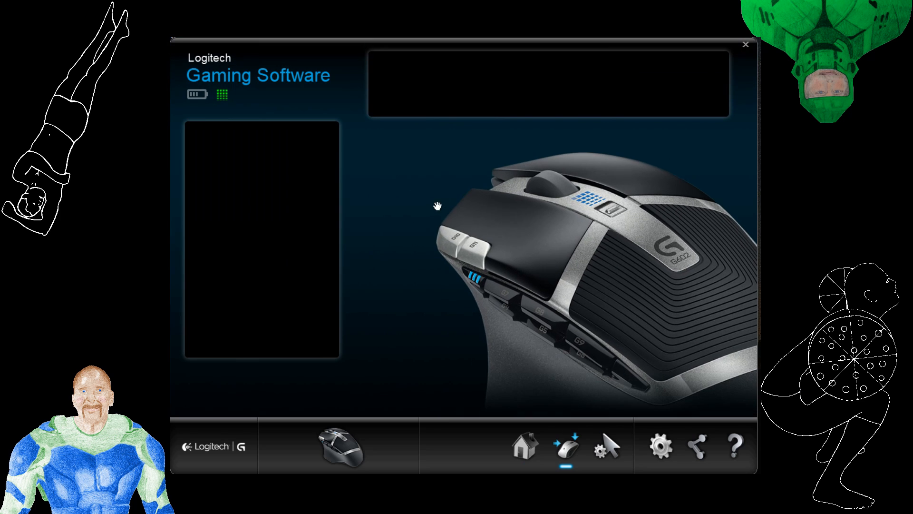
{"action": "left_click", "coordinate": [565, 447]}
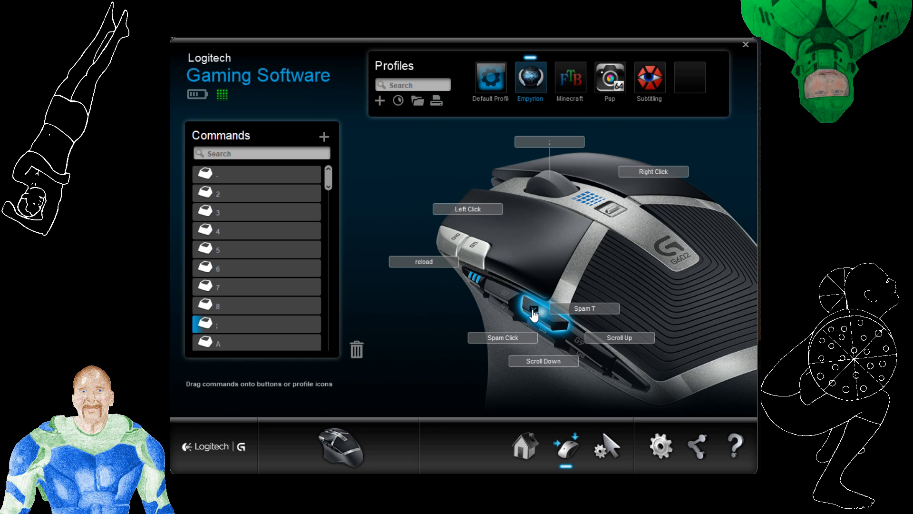
{"action": "right_click", "coordinate": [532, 313]}
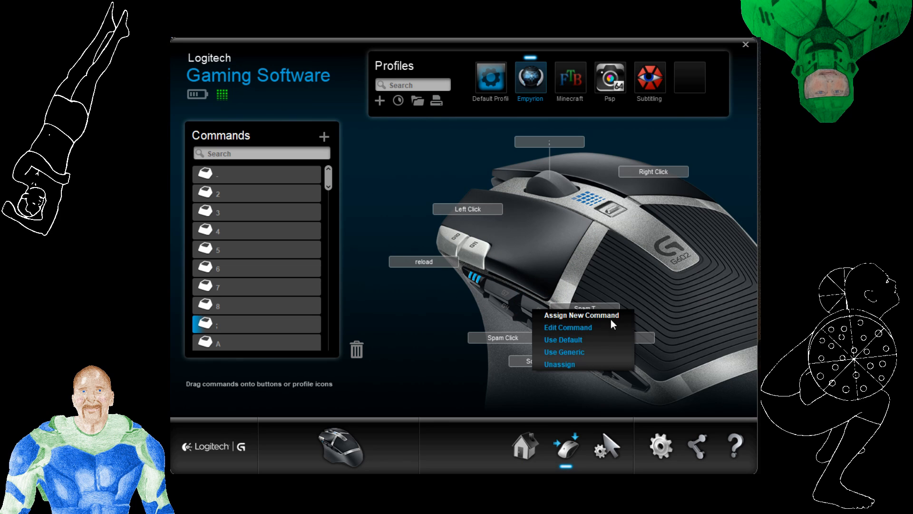
- Edit the Spam T keystroke command, review its repeat-mode choices, and close the editor
{"action": "left_click", "coordinate": [566, 326]}
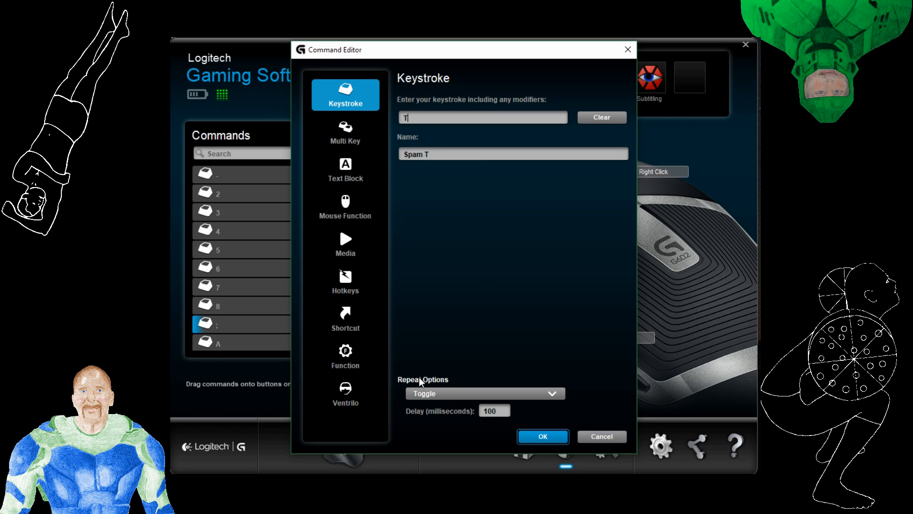
{"action": "left_click", "coordinate": [551, 393]}
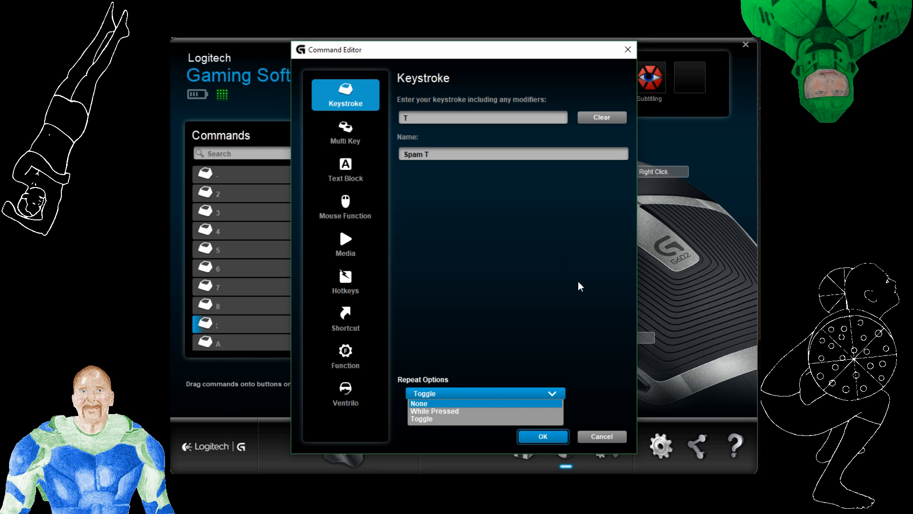
{"action": "left_click", "coordinate": [541, 436]}
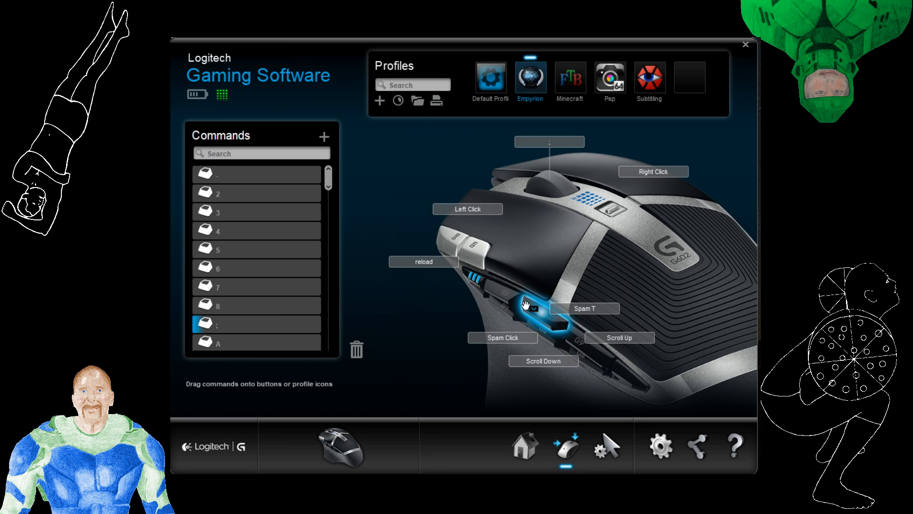
{"action": "mouse_move", "coordinate": [551, 307]}
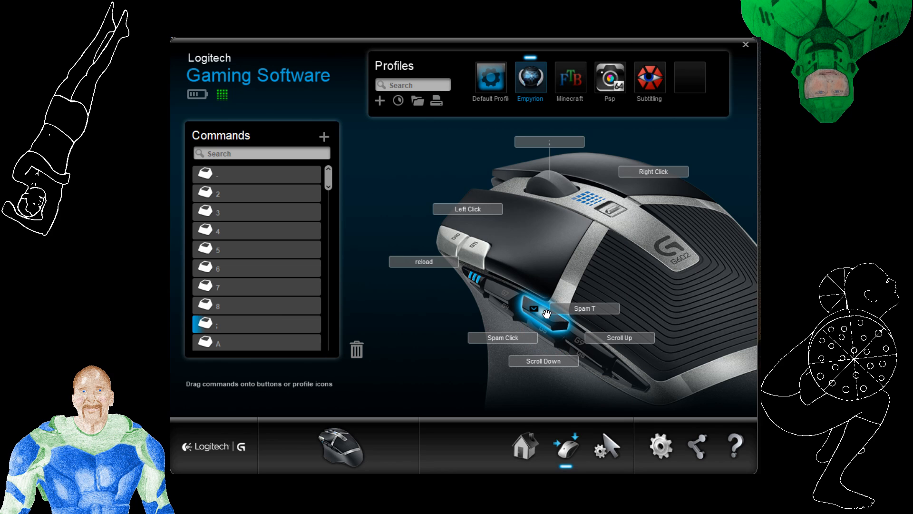
{"action": "mouse_move", "coordinate": [556, 270]}
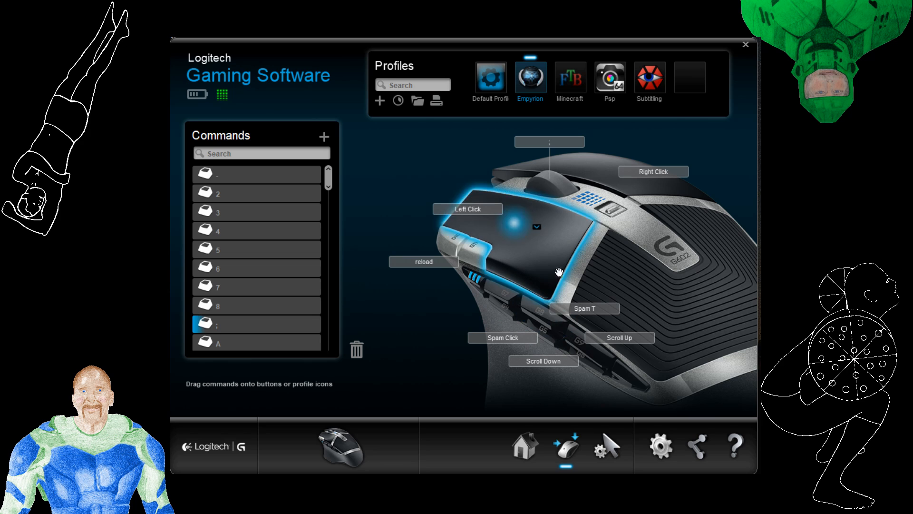
{"action": "mouse_move", "coordinate": [551, 288]}
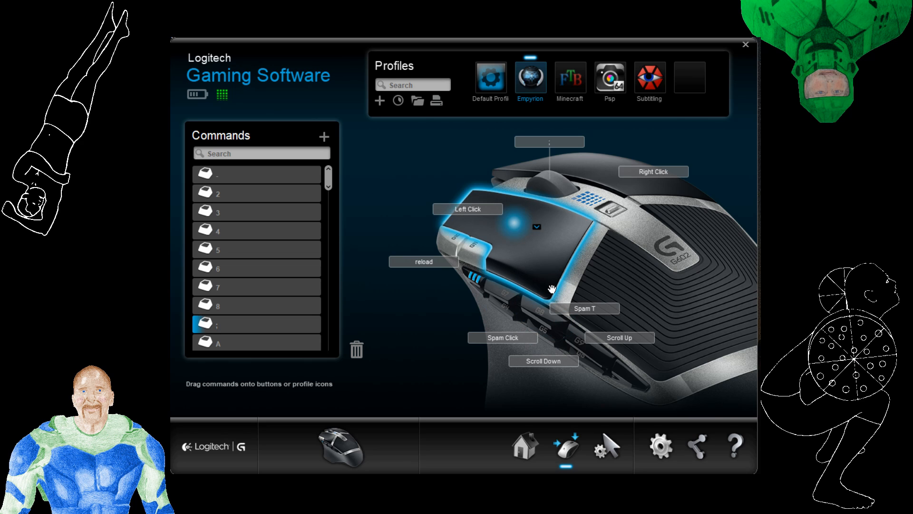
{"action": "mouse_move", "coordinate": [592, 269]}
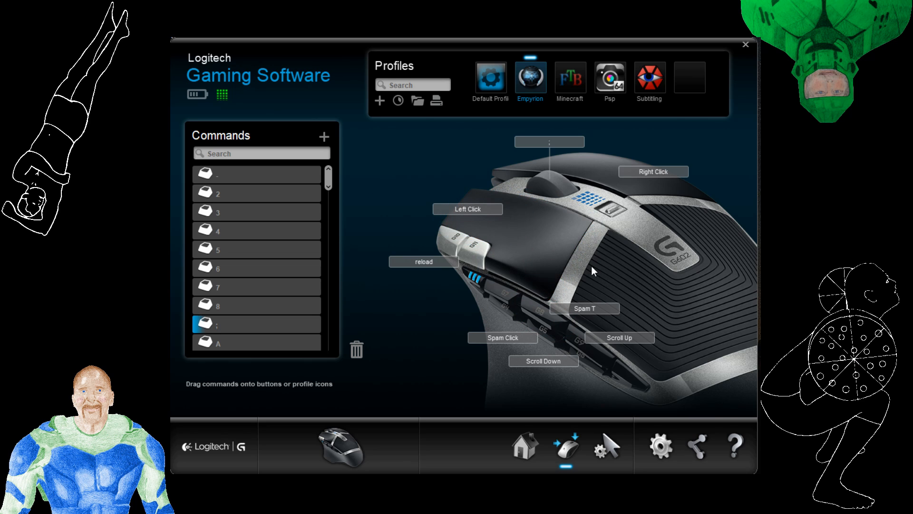
{"action": "mouse_move", "coordinate": [548, 336]}
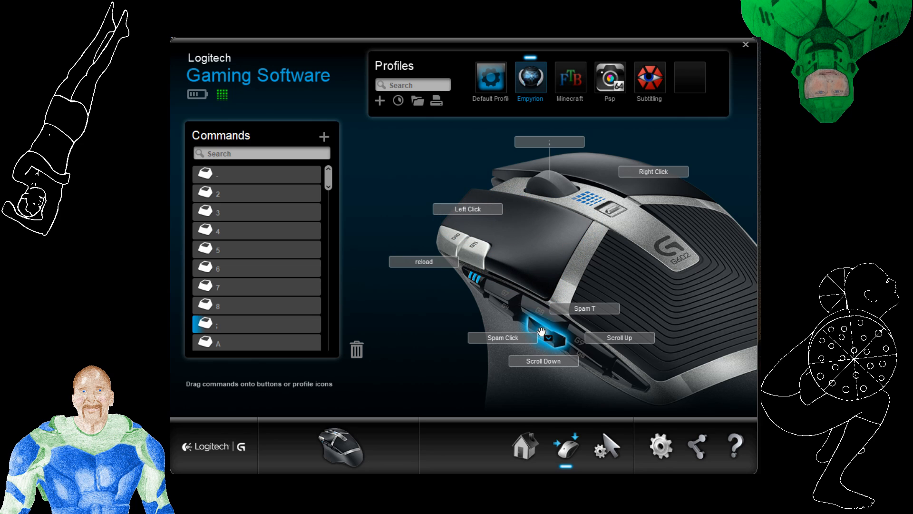
{"action": "mouse_move", "coordinate": [597, 332]}
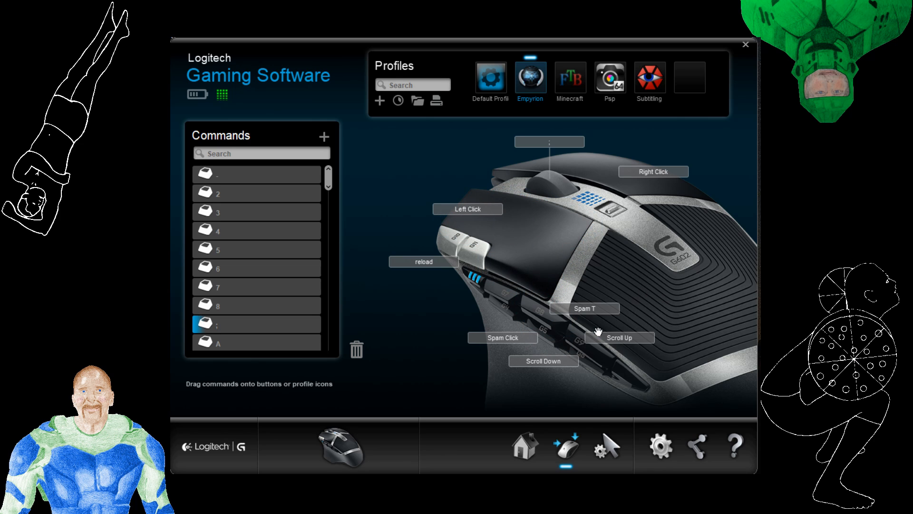
- Bring up the context menu for the Scroll Up button on the G602 image
{"action": "right_click", "coordinate": [619, 337]}
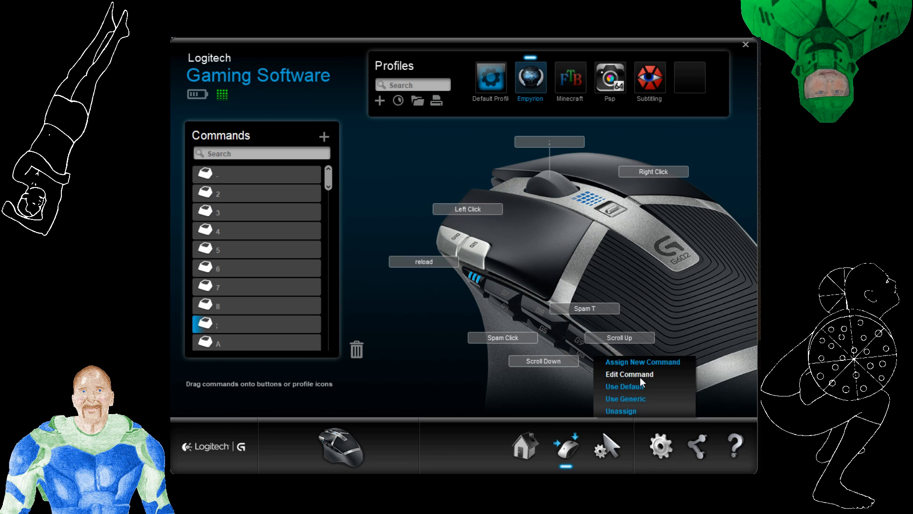
- Open Scroll Up's multi-key editor showing Wheel Forward repeating every 16 ms
{"action": "left_click", "coordinate": [628, 373]}
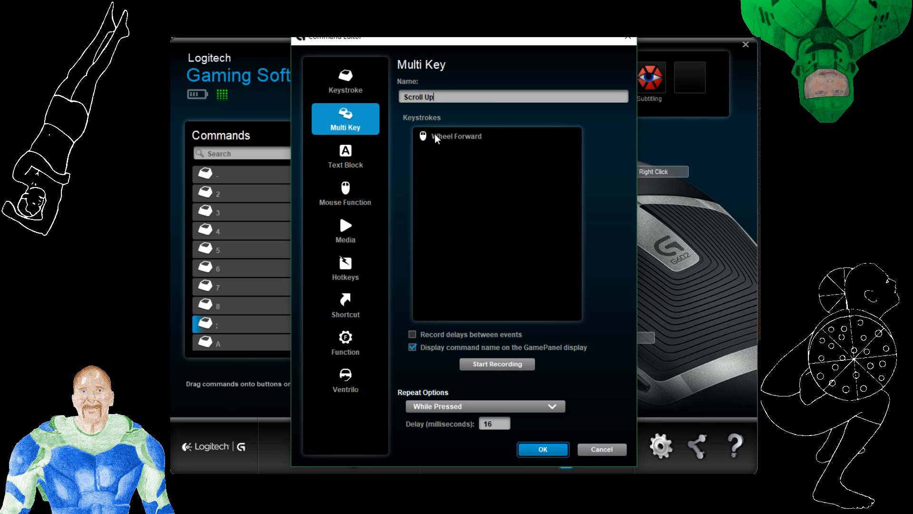
{"action": "mouse_move", "coordinate": [451, 96]}
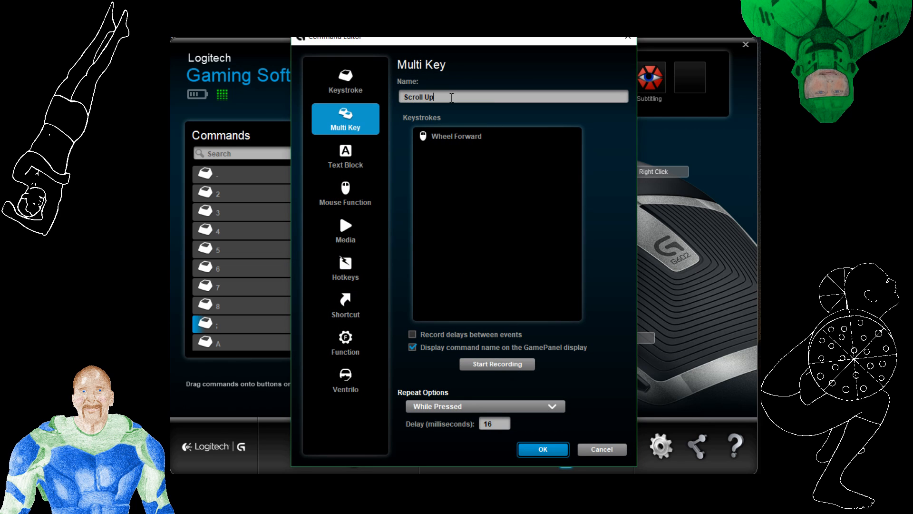
{"action": "mouse_move", "coordinate": [460, 406]}
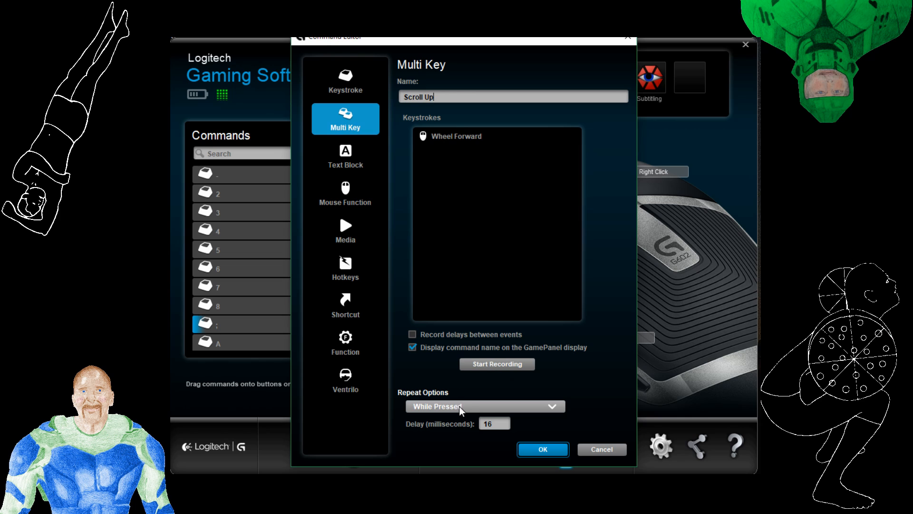
{"action": "mouse_move", "coordinate": [496, 364]}
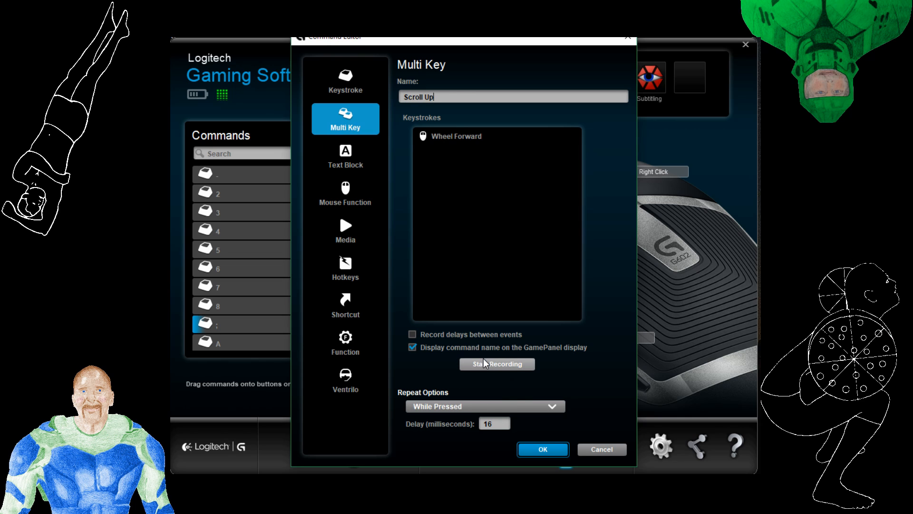
- Close the Scroll Up editor and bring up the Spam Click button's options
{"action": "left_click", "coordinate": [541, 449]}
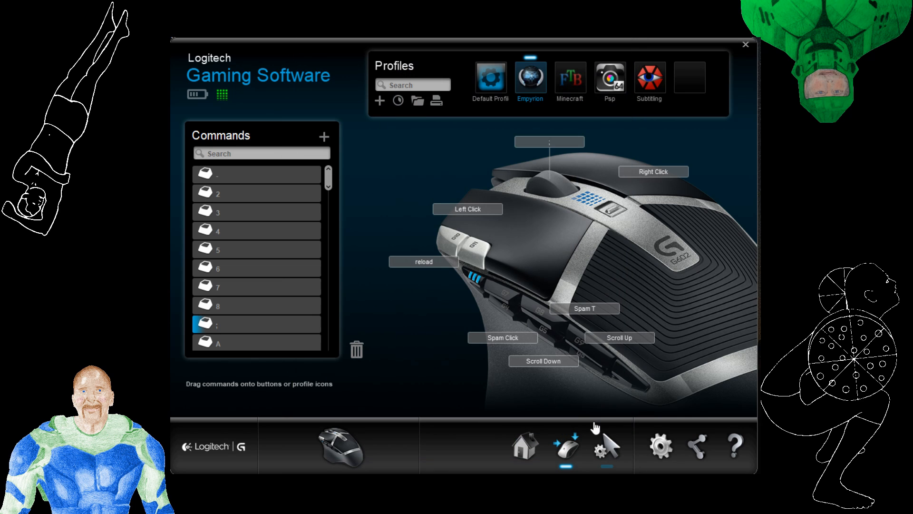
{"action": "mouse_move", "coordinate": [595, 358]}
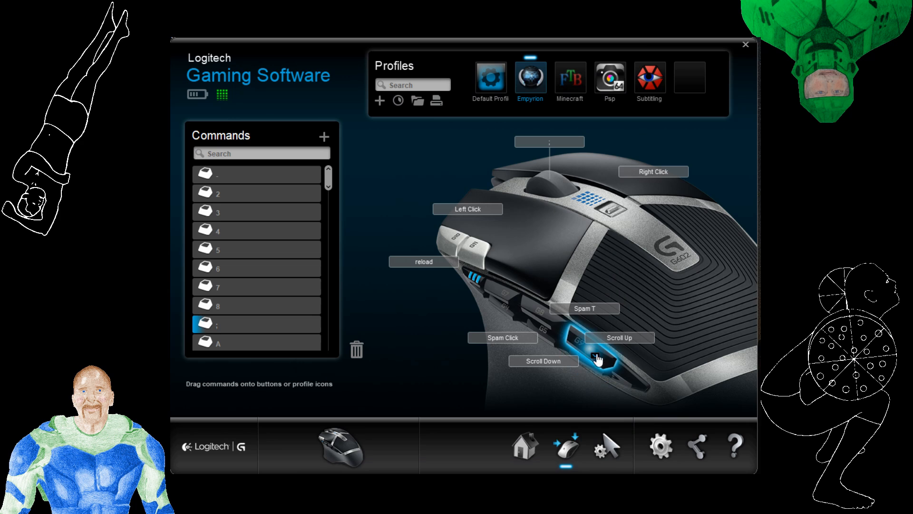
{"action": "mouse_move", "coordinate": [611, 283]}
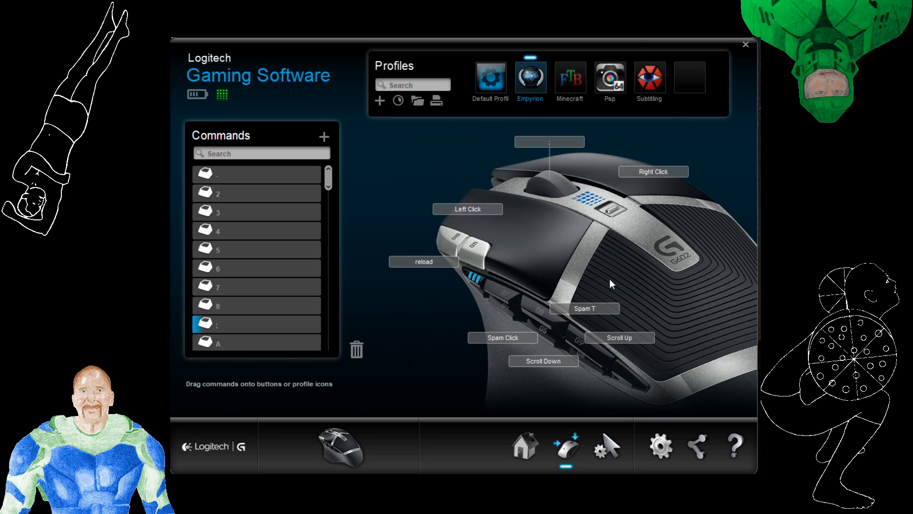
{"action": "mouse_move", "coordinate": [518, 245]}
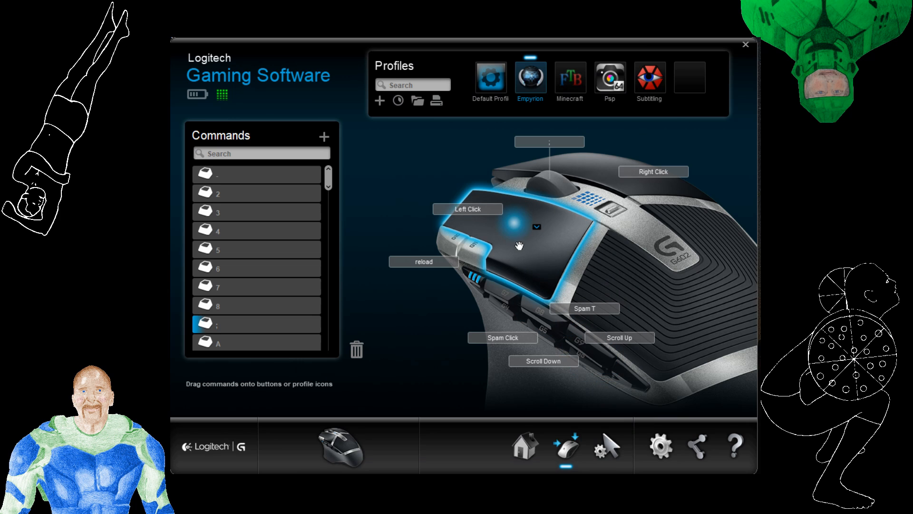
{"action": "mouse_move", "coordinate": [477, 255]}
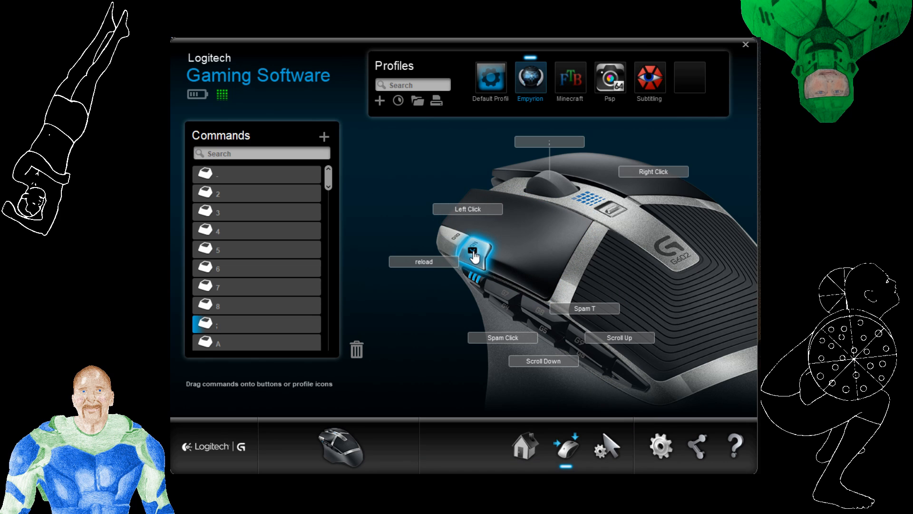
{"action": "mouse_move", "coordinate": [549, 267]}
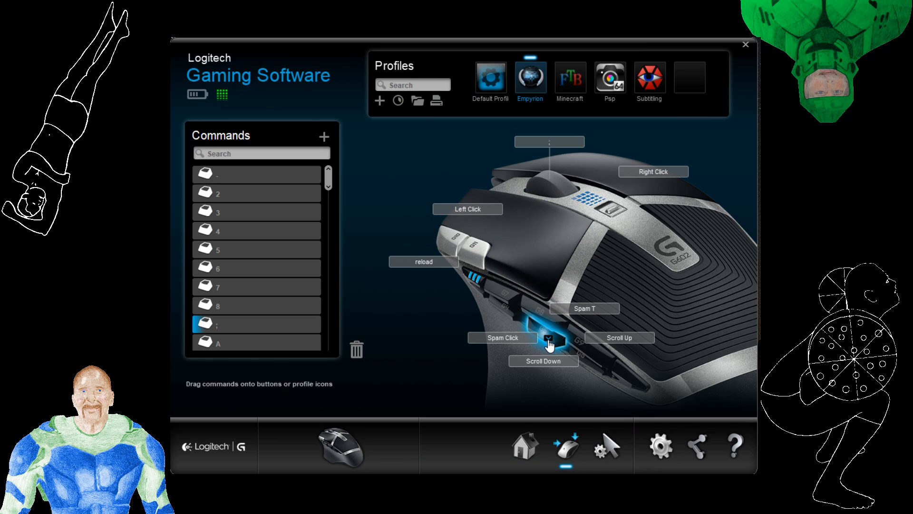
{"action": "right_click", "coordinate": [549, 343]}
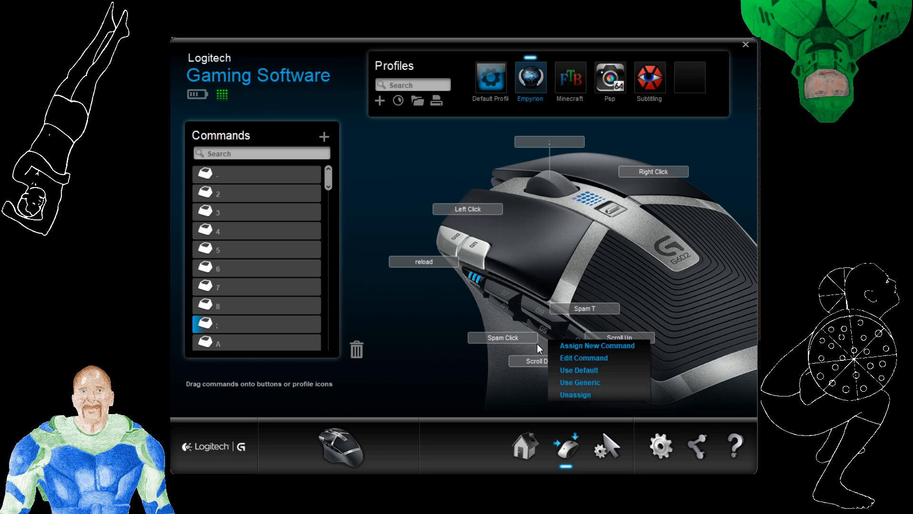
- Review Spam Click's left-button down/up sequence repeating every 25 ms, then close it
{"action": "left_click", "coordinate": [583, 358]}
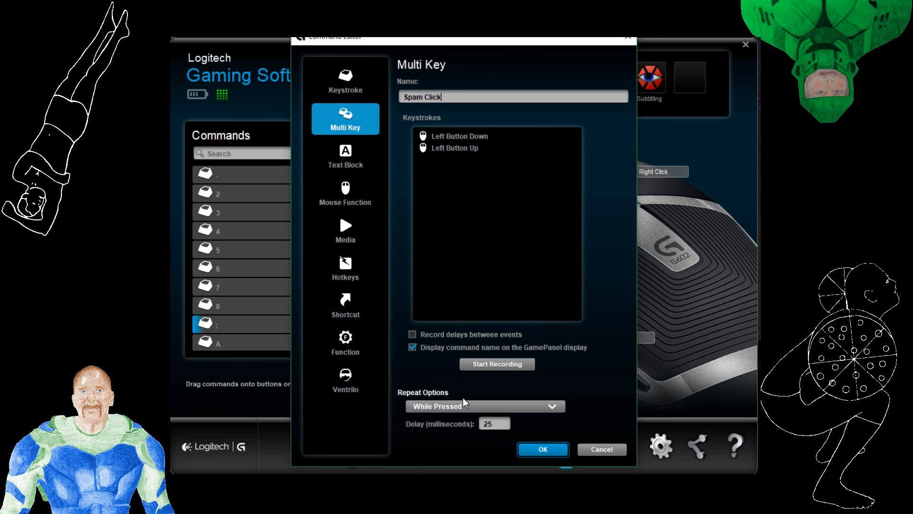
{"action": "left_click", "coordinate": [493, 423]}
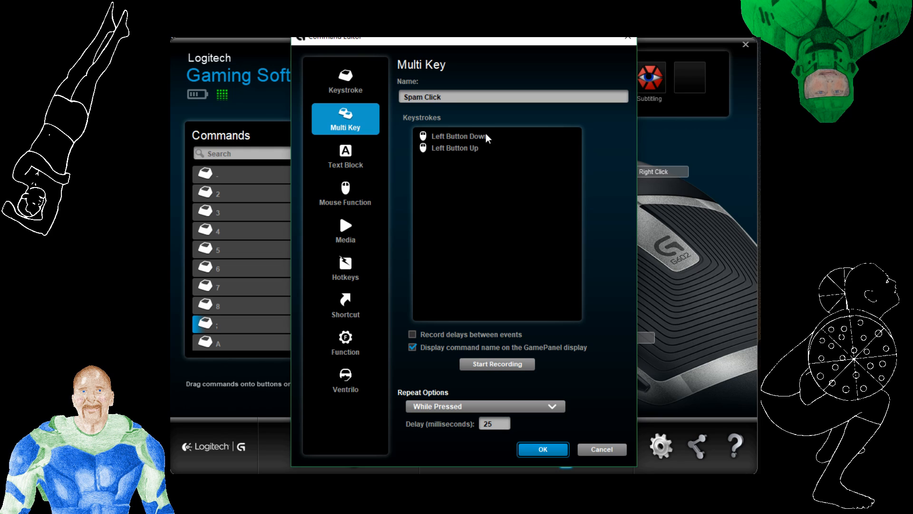
{"action": "mouse_move", "coordinate": [500, 254]}
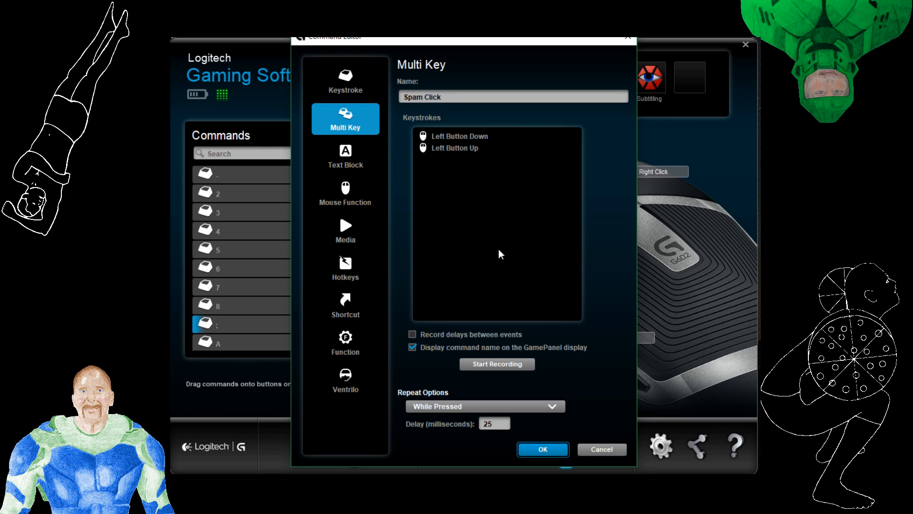
{"action": "mouse_move", "coordinate": [513, 231]}
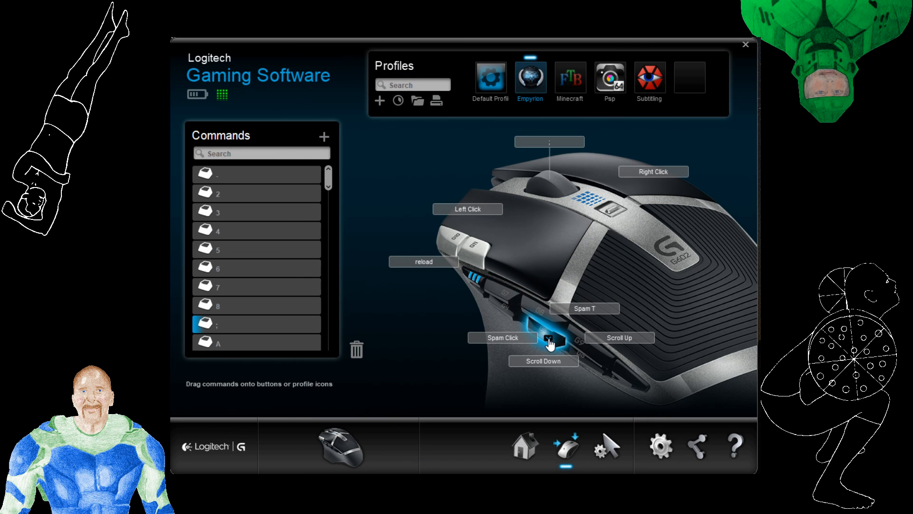
- Open Creative Block Remover from the Commands list, showing R around a right-click, toggling
{"action": "scroll", "scroll_direction": "down", "scroll_amount": 3}
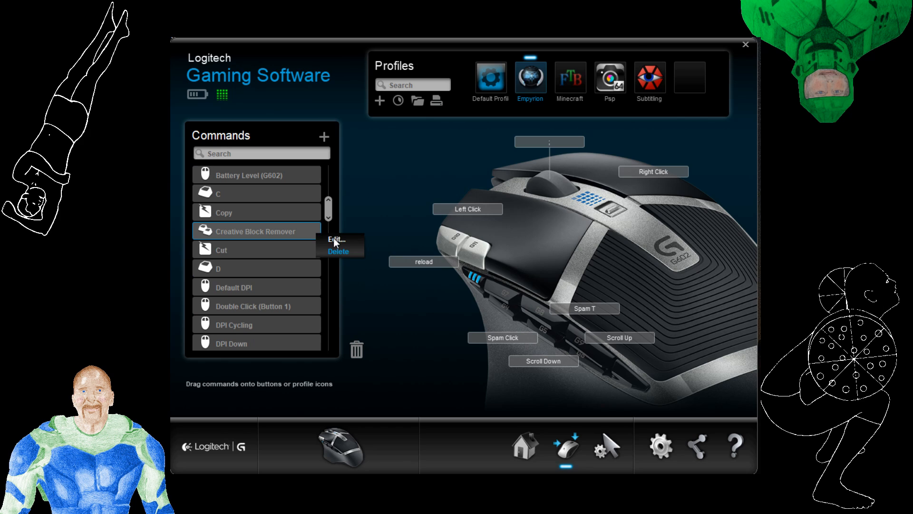
{"action": "left_click", "coordinate": [334, 239]}
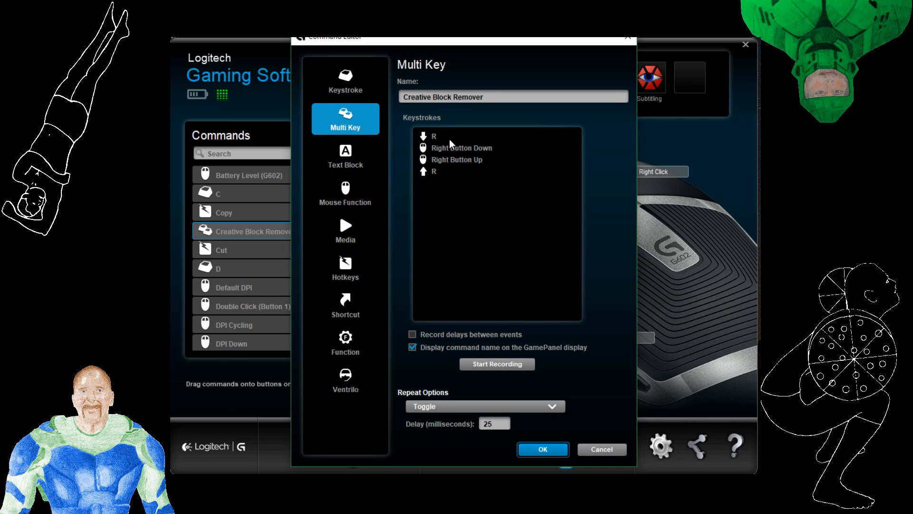
{"action": "mouse_move", "coordinate": [474, 153]}
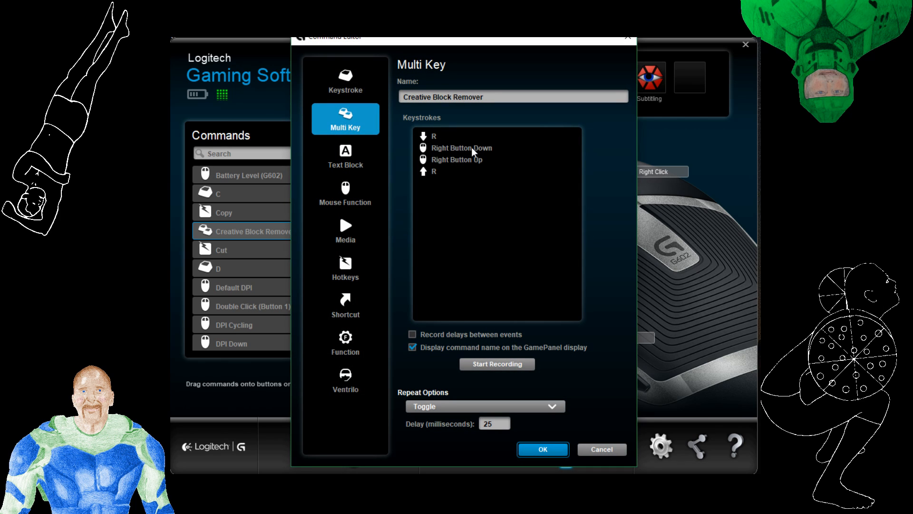
{"action": "mouse_move", "coordinate": [531, 435]}
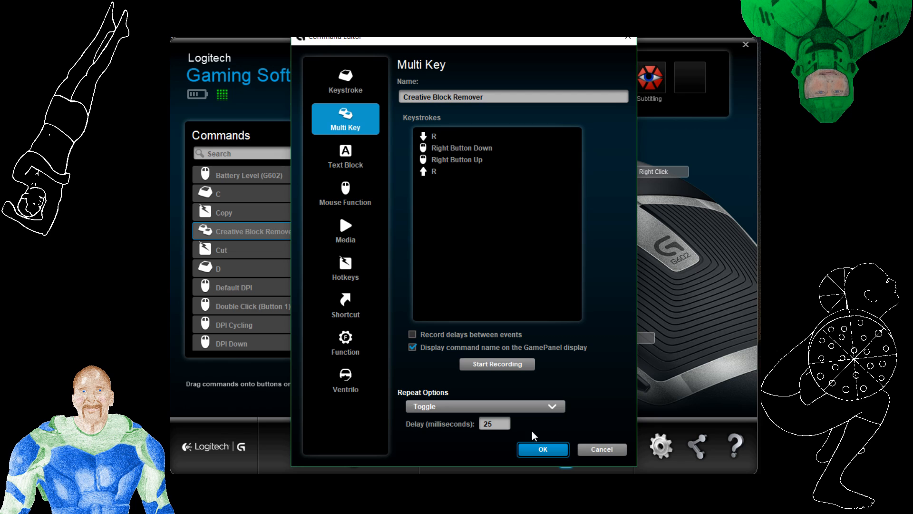
- Close the Creative Block Remover editor with OK
{"action": "left_click", "coordinate": [541, 449]}
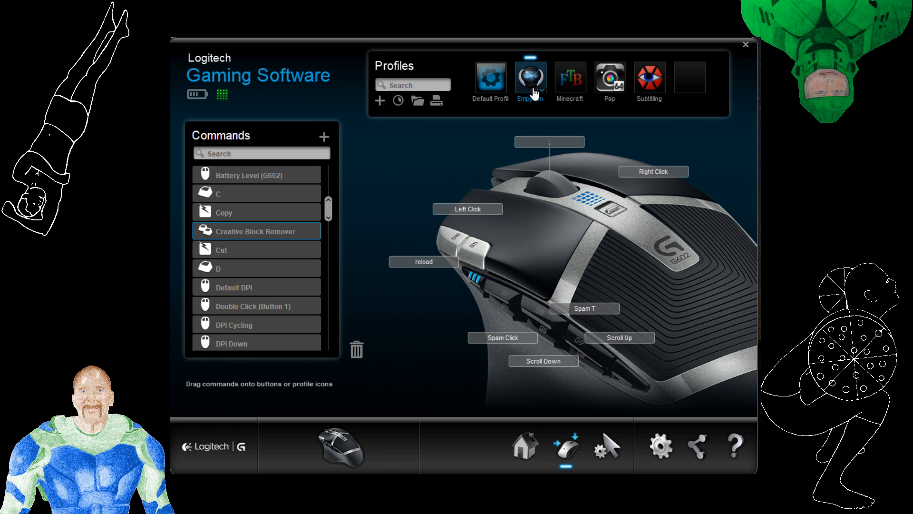
- Open the Empyrion profile's Scripting editor with the loot-all Lua handlers
{"action": "right_click", "coordinate": [531, 78]}
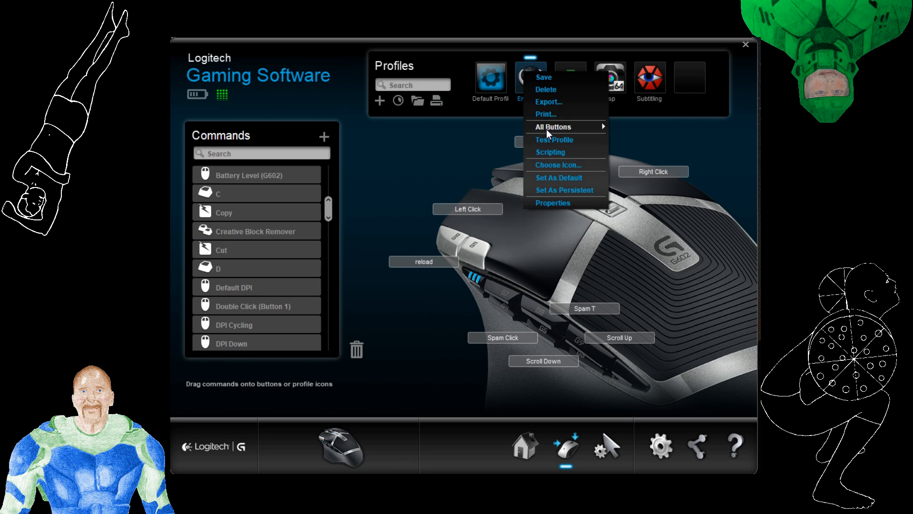
{"action": "left_click", "coordinate": [550, 152]}
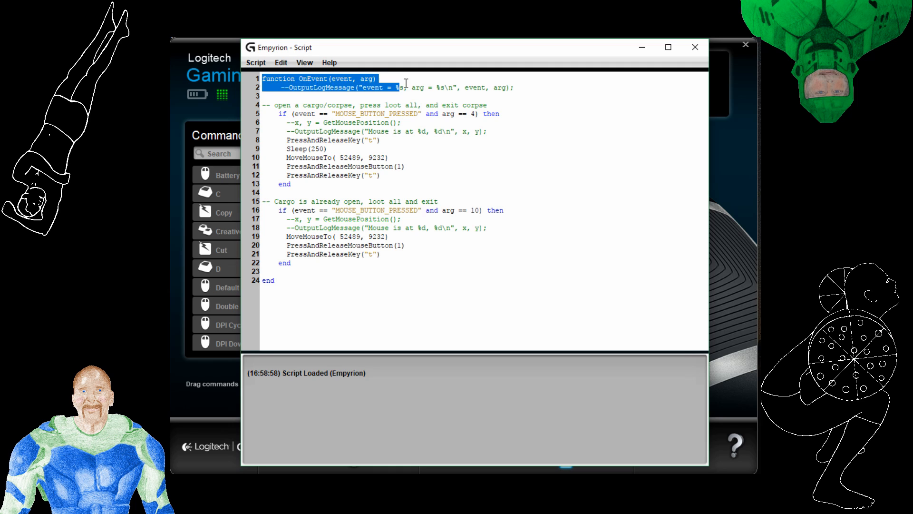
{"action": "key", "text": "ctrl+a"}
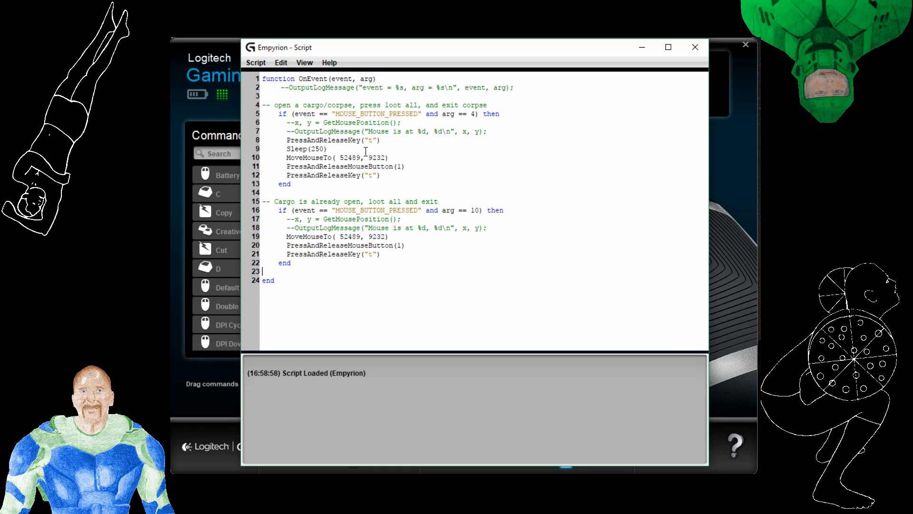
{"action": "mouse_move", "coordinate": [442, 121]}
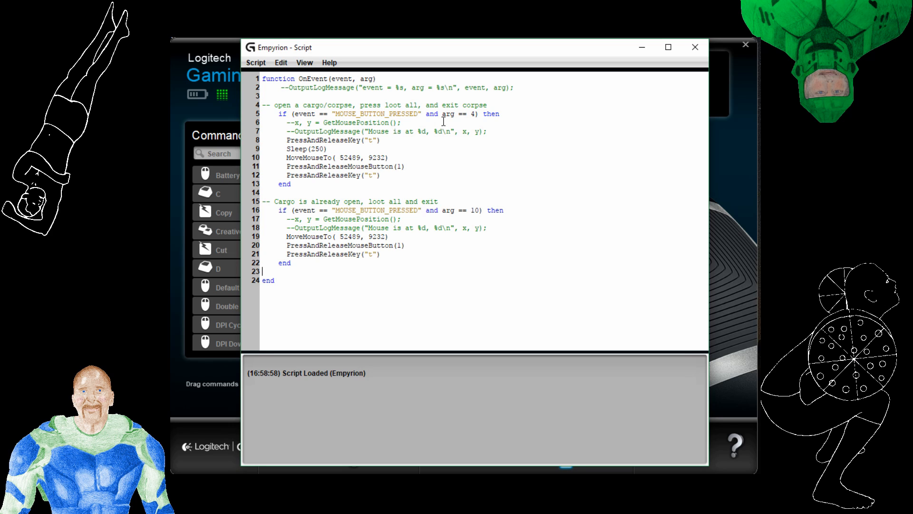
{"action": "mouse_move", "coordinate": [456, 116]}
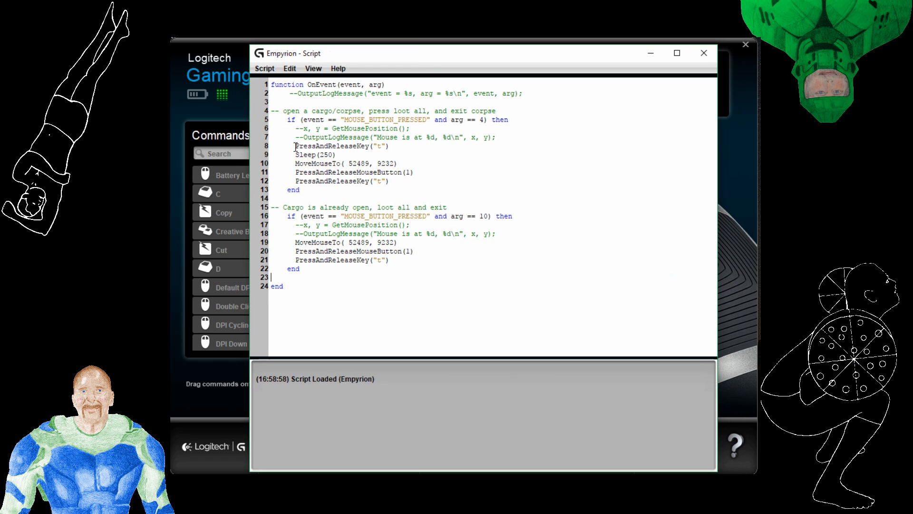
{"action": "mouse_move", "coordinate": [298, 147]}
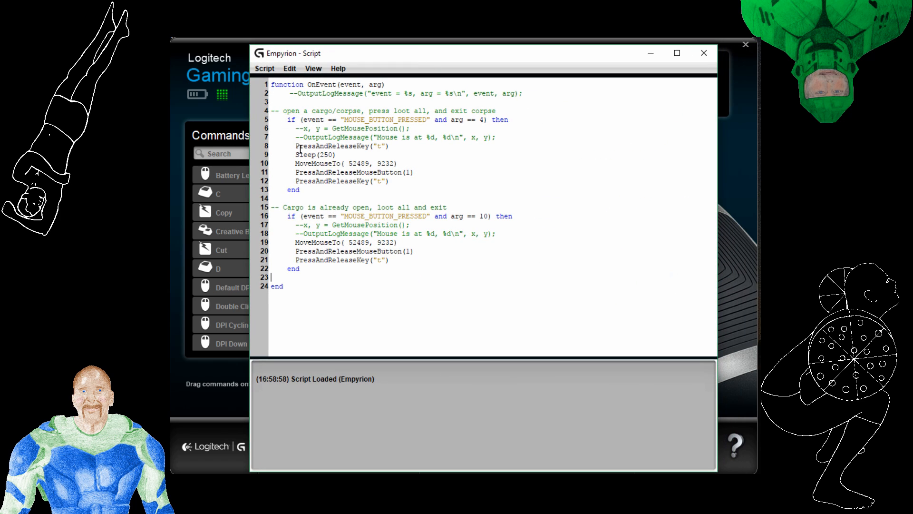
{"action": "double_click", "coordinate": [342, 146]}
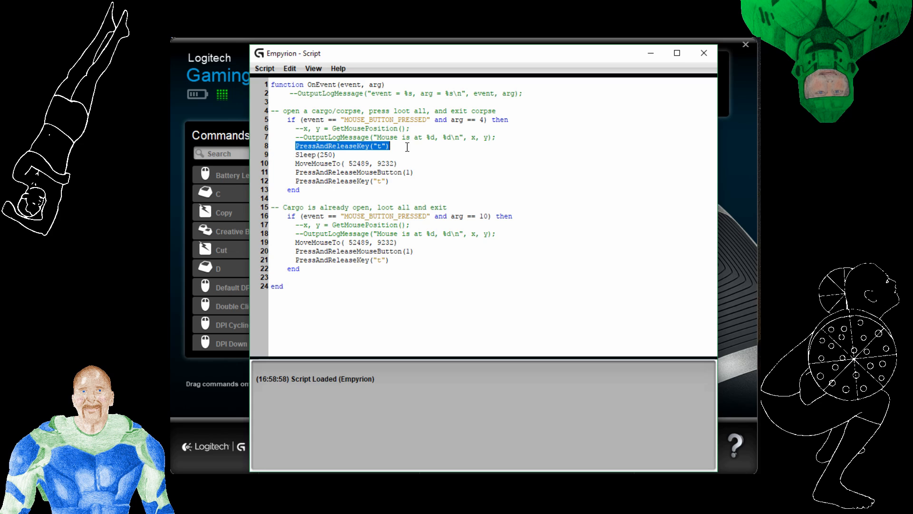
{"action": "mouse_move", "coordinate": [382, 244]}
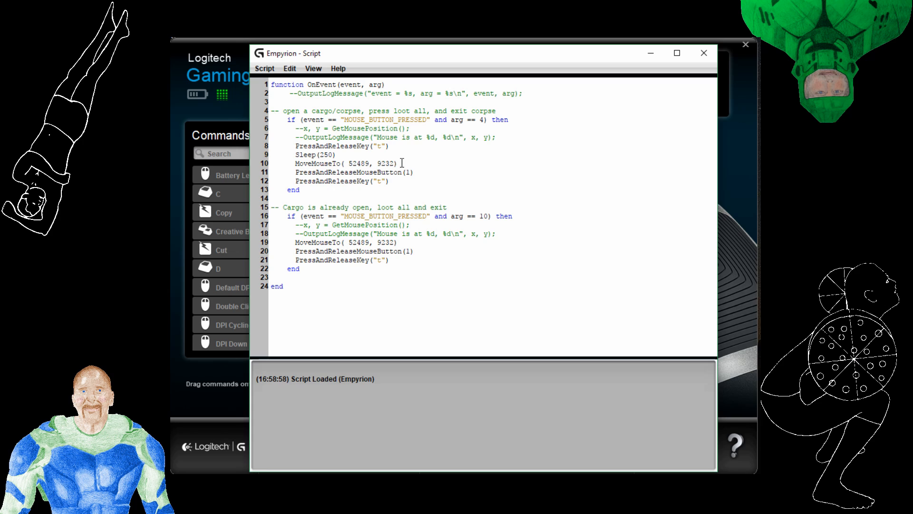
{"action": "left_click", "coordinate": [355, 163]}
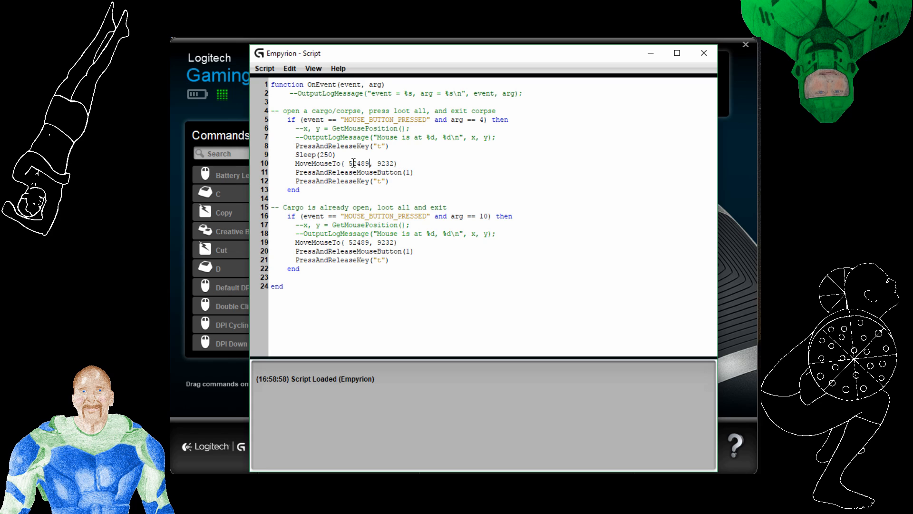
{"action": "left_click", "coordinate": [393, 163]}
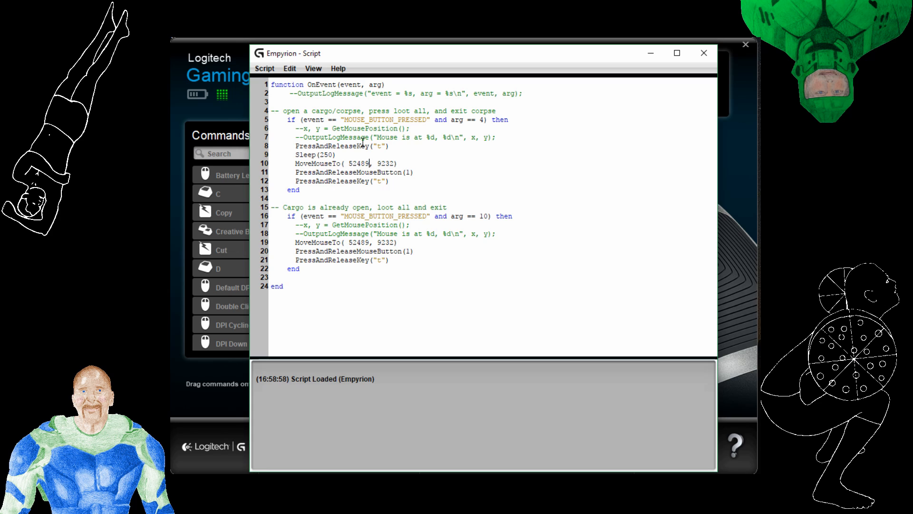
{"action": "mouse_move", "coordinate": [404, 150]}
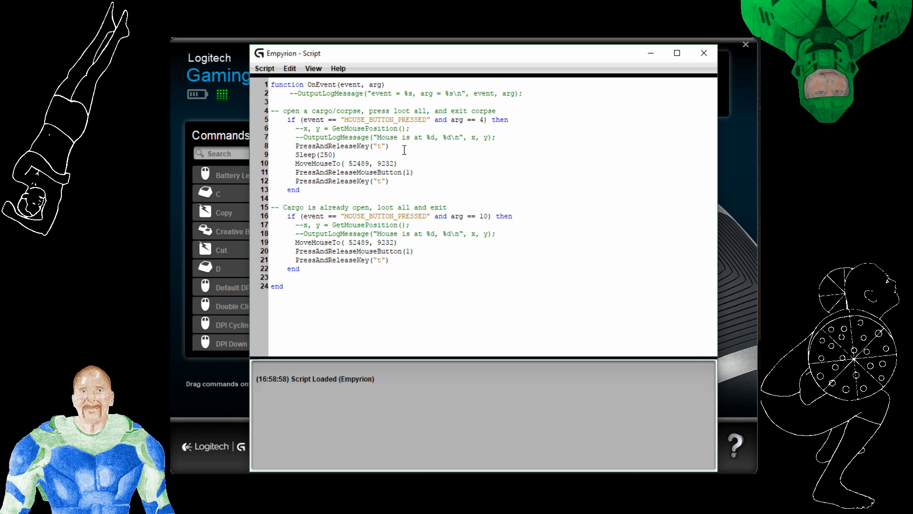
{"action": "mouse_move", "coordinate": [392, 175]}
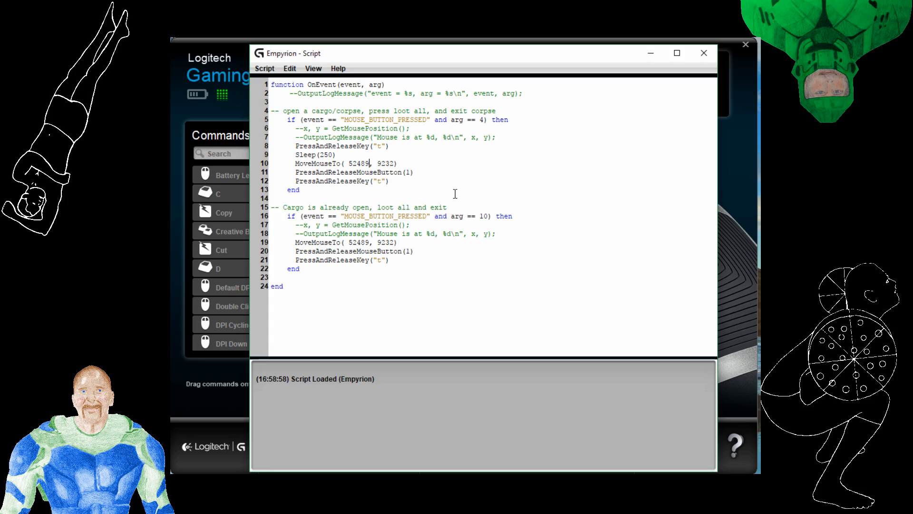
{"action": "mouse_move", "coordinate": [360, 177]}
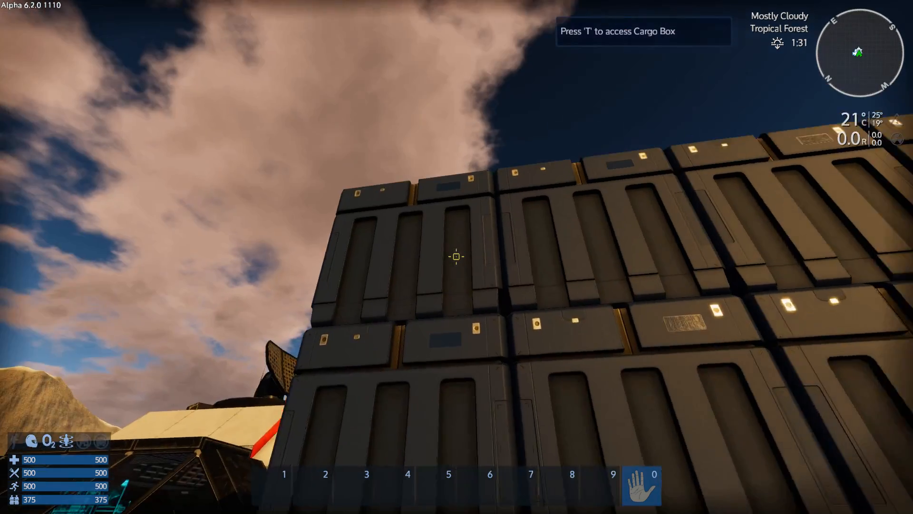
{"action": "key", "text": "t"}
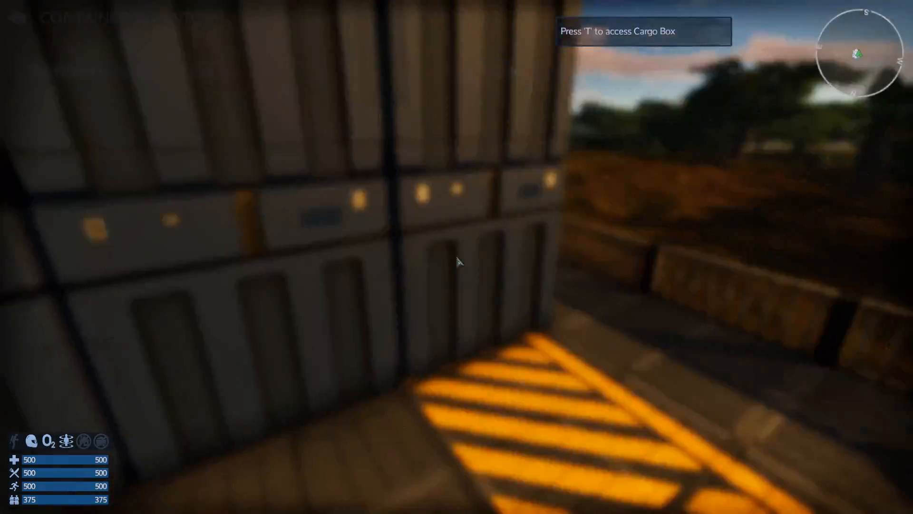
{"action": "key", "text": "i"}
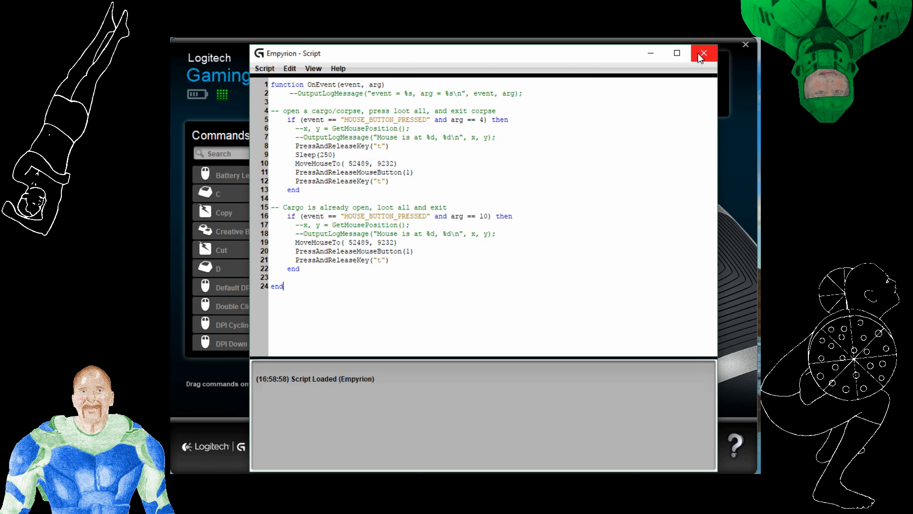
- Close the Lua script window and go back to the G602 button assignments
{"action": "left_click", "coordinate": [704, 52]}
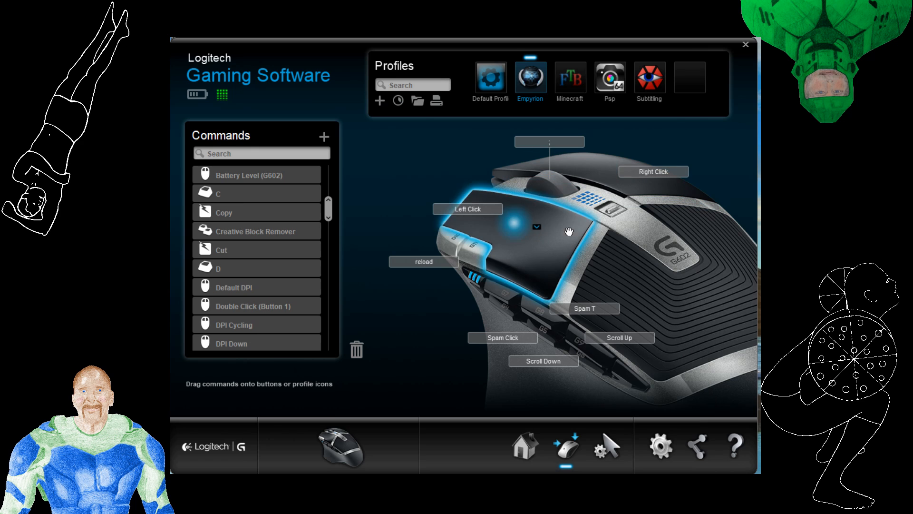
{"action": "mouse_move", "coordinate": [637, 101]}
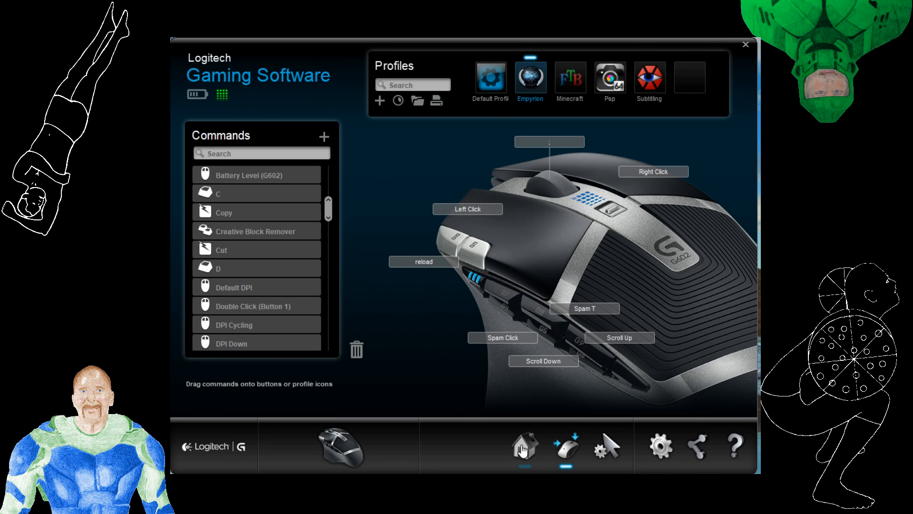
{"action": "left_click", "coordinate": [606, 447]}
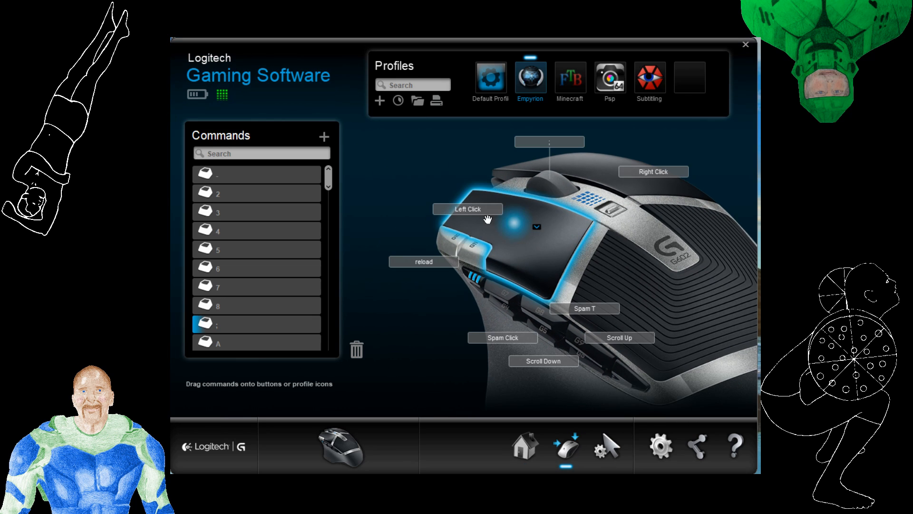
{"action": "mouse_move", "coordinate": [463, 134]}
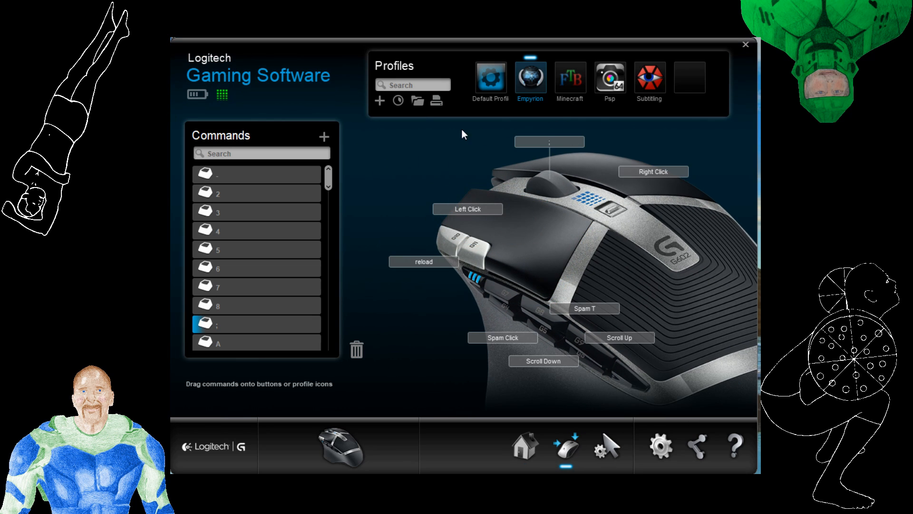
{"action": "mouse_move", "coordinate": [550, 215]}
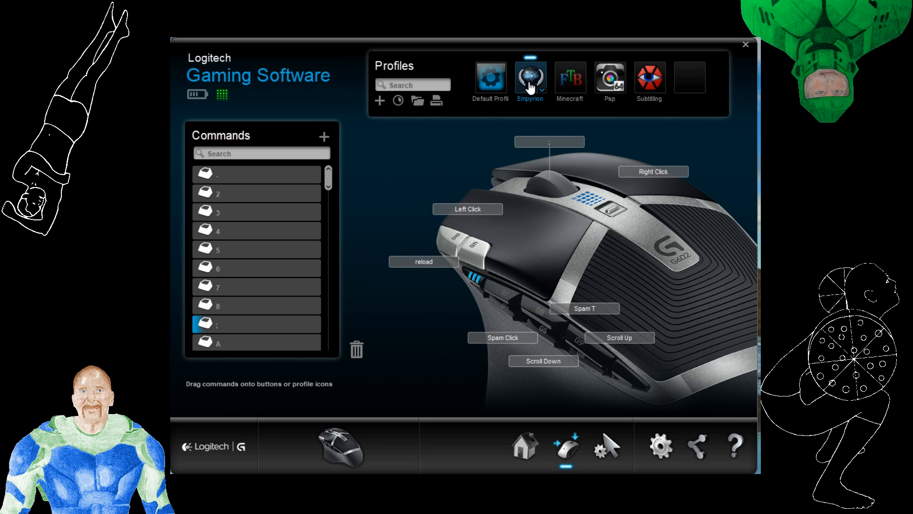
{"action": "mouse_move", "coordinate": [610, 83]}
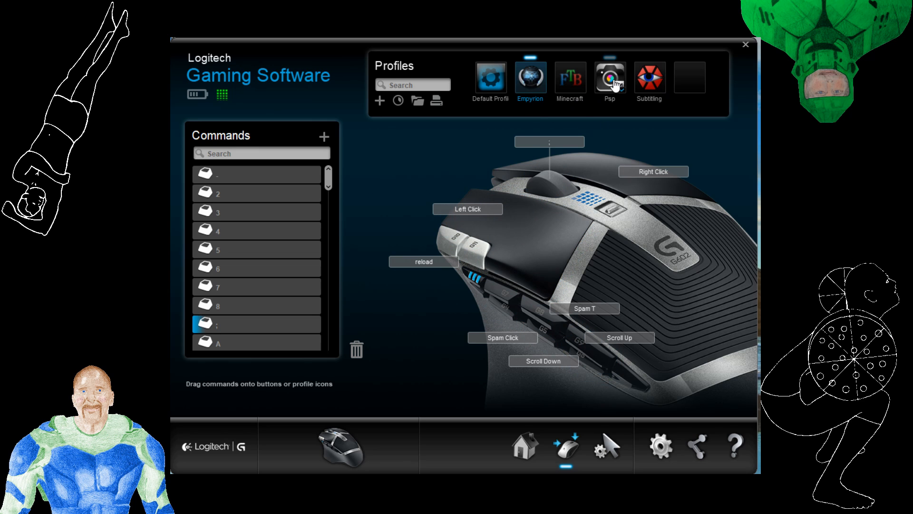
{"action": "mouse_move", "coordinate": [549, 217]}
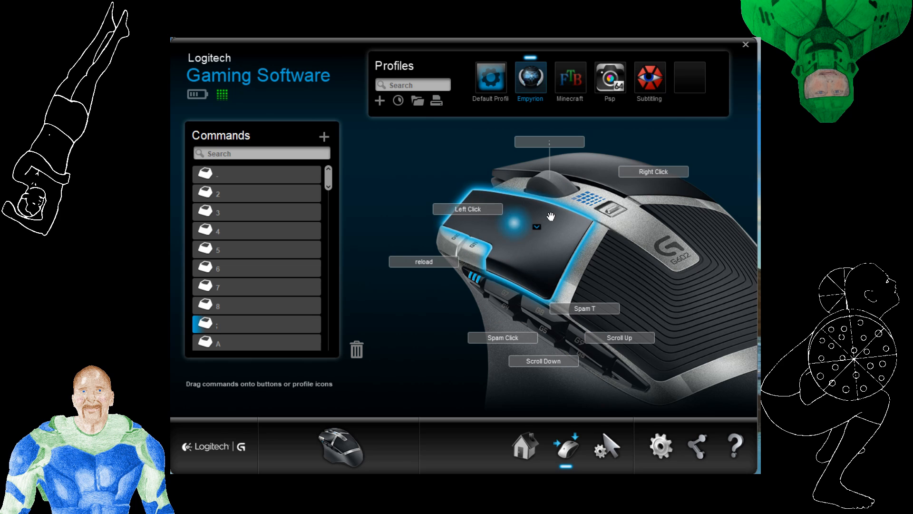
{"action": "mouse_move", "coordinate": [707, 270]}
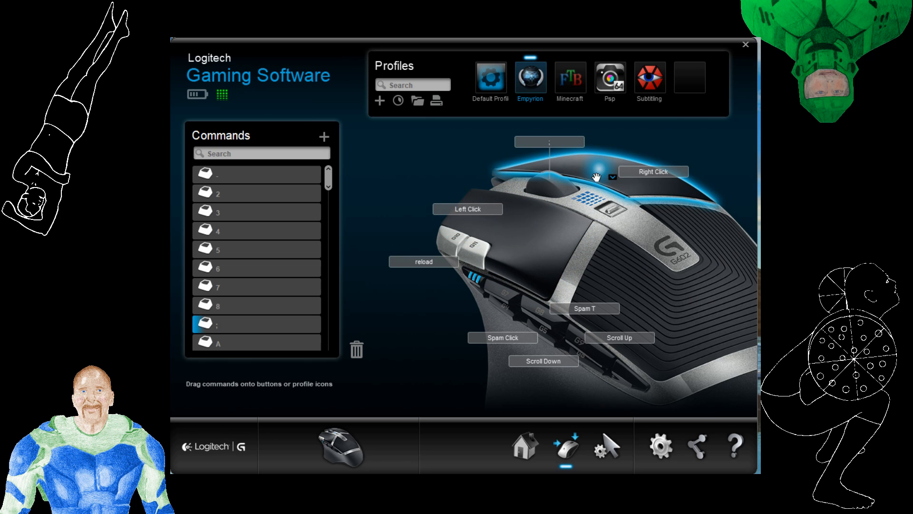
{"action": "mouse_move", "coordinate": [559, 184]}
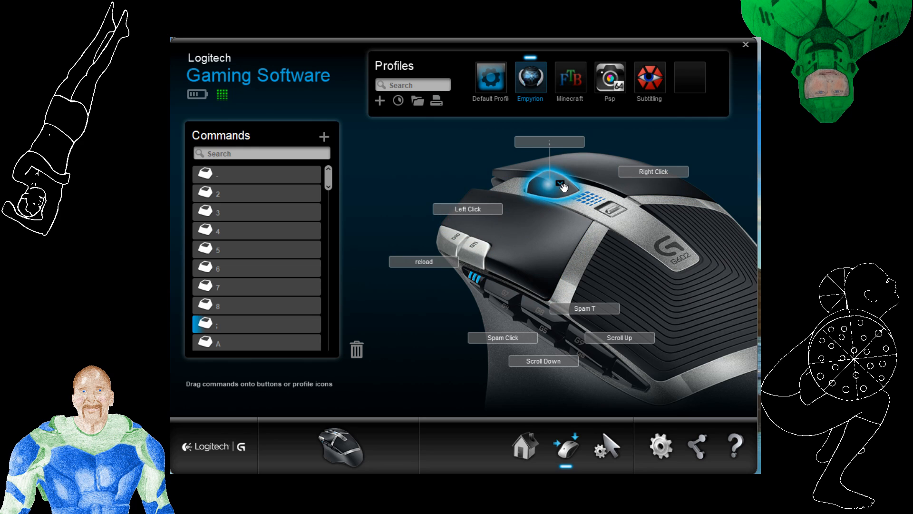
{"action": "mouse_move", "coordinate": [687, 283]}
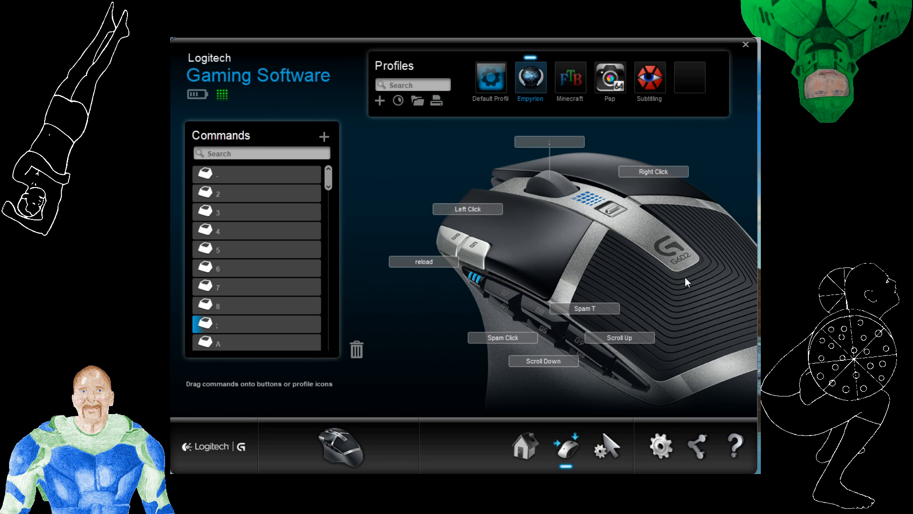
{"action": "mouse_move", "coordinate": [715, 255]}
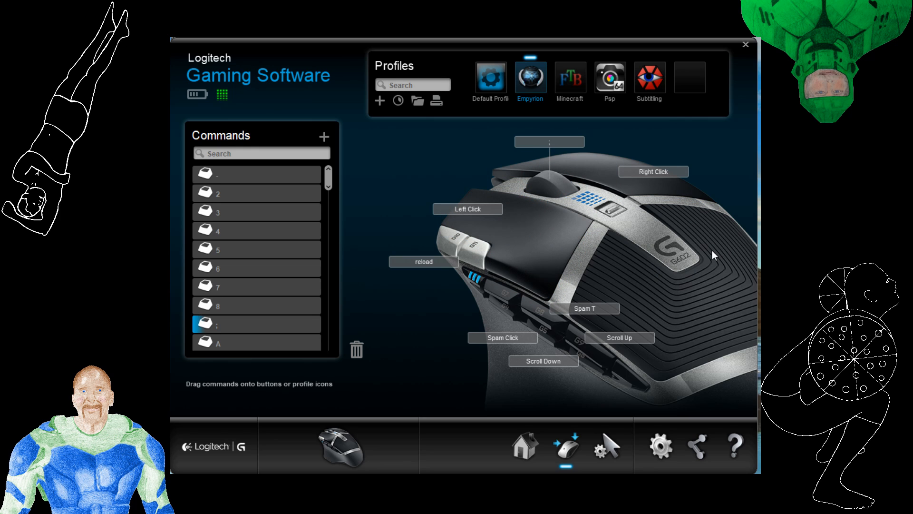
{"action": "mouse_move", "coordinate": [681, 284]}
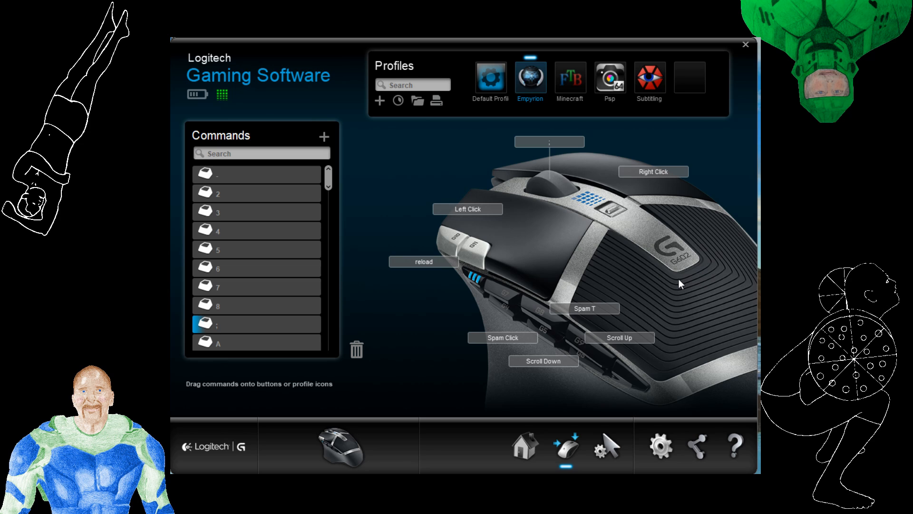
{"action": "mouse_move", "coordinate": [666, 288]}
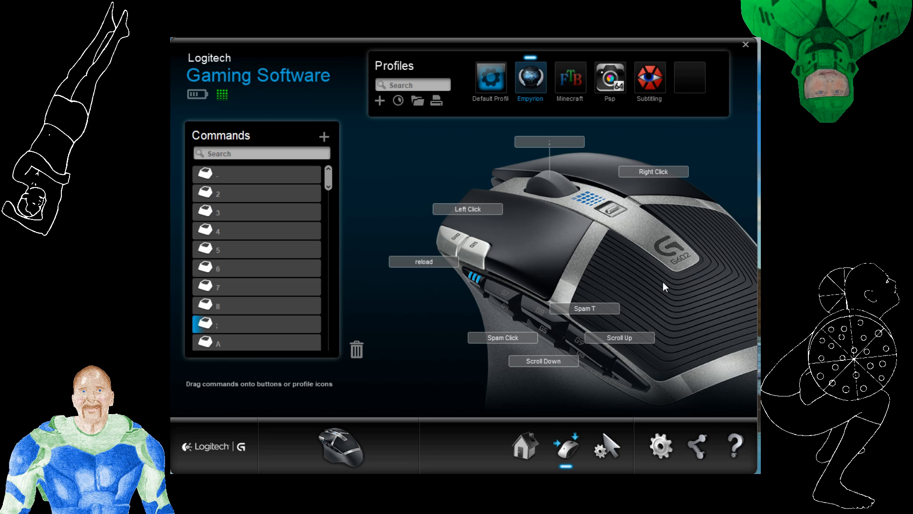
{"action": "mouse_move", "coordinate": [706, 273]}
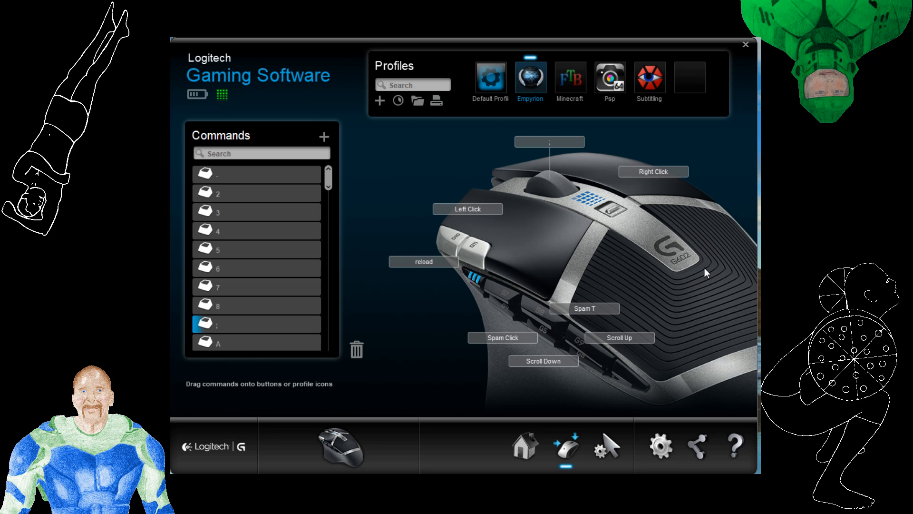
{"action": "mouse_move", "coordinate": [643, 276]}
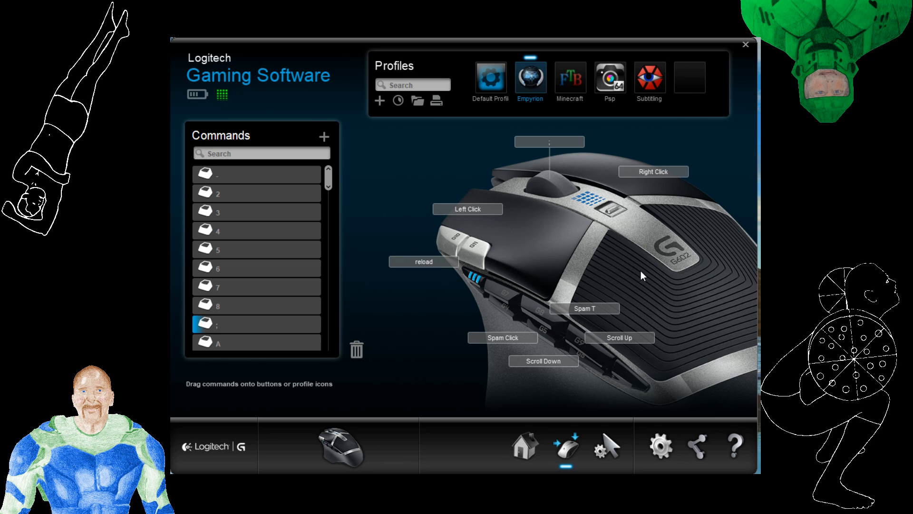
{"action": "mouse_move", "coordinate": [689, 283]}
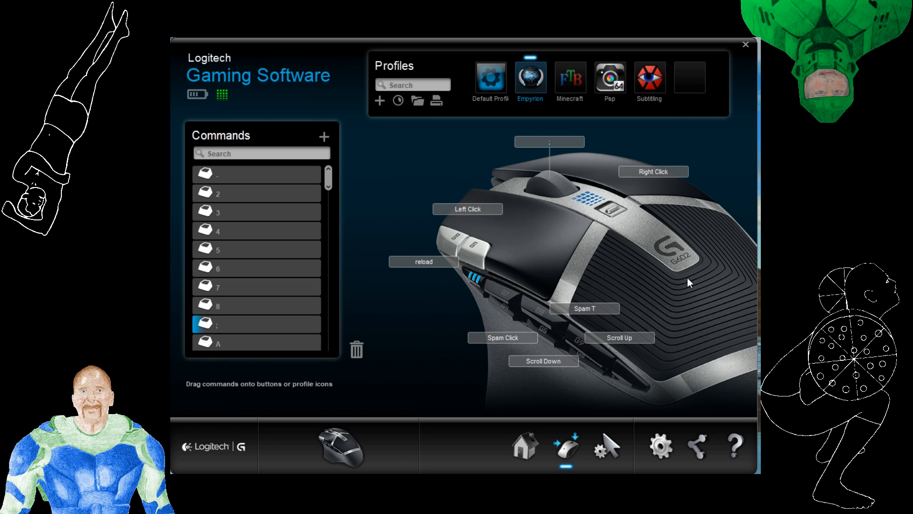
{"action": "mouse_move", "coordinate": [617, 268]}
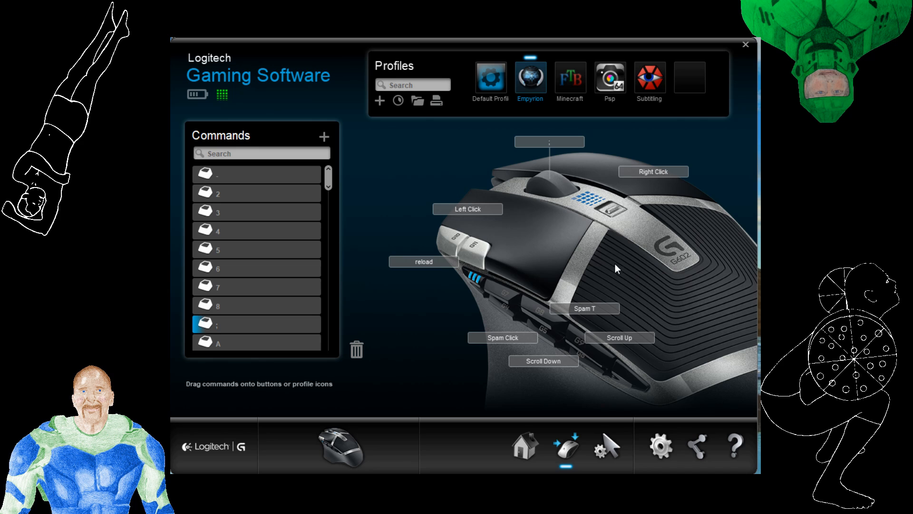
{"action": "mouse_move", "coordinate": [613, 324]}
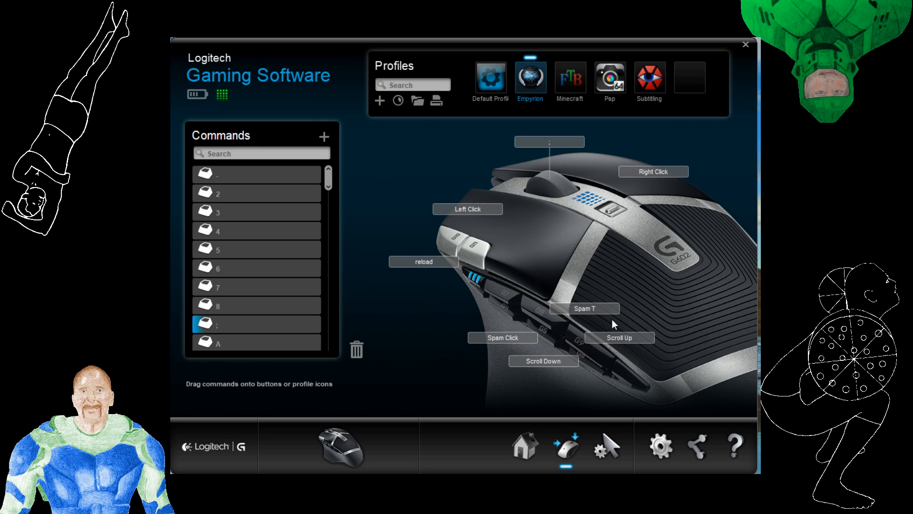
{"action": "mouse_move", "coordinate": [589, 365]}
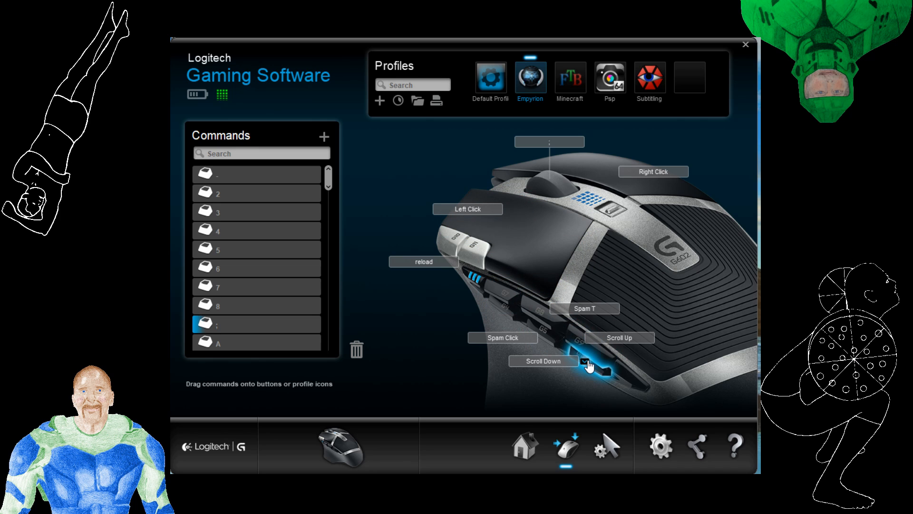
{"action": "mouse_move", "coordinate": [623, 274]}
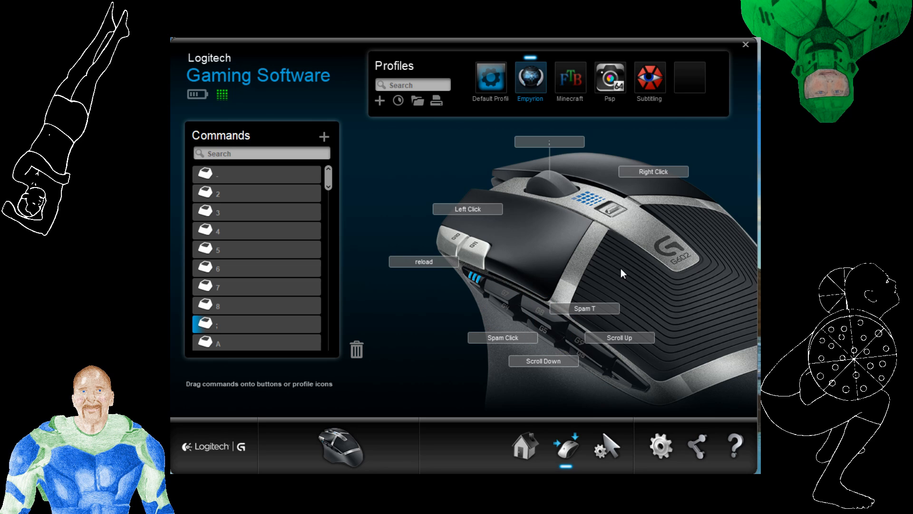